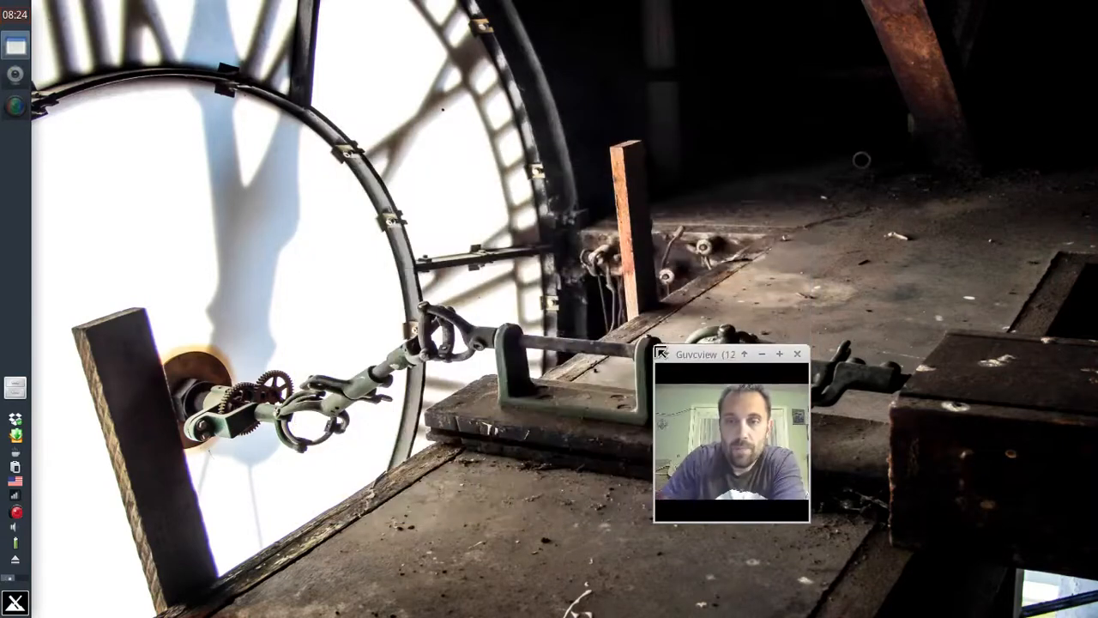
Launch File Manager from the panel, showing the /home/dolphin home folder
drag(729, 354, 969, 448)
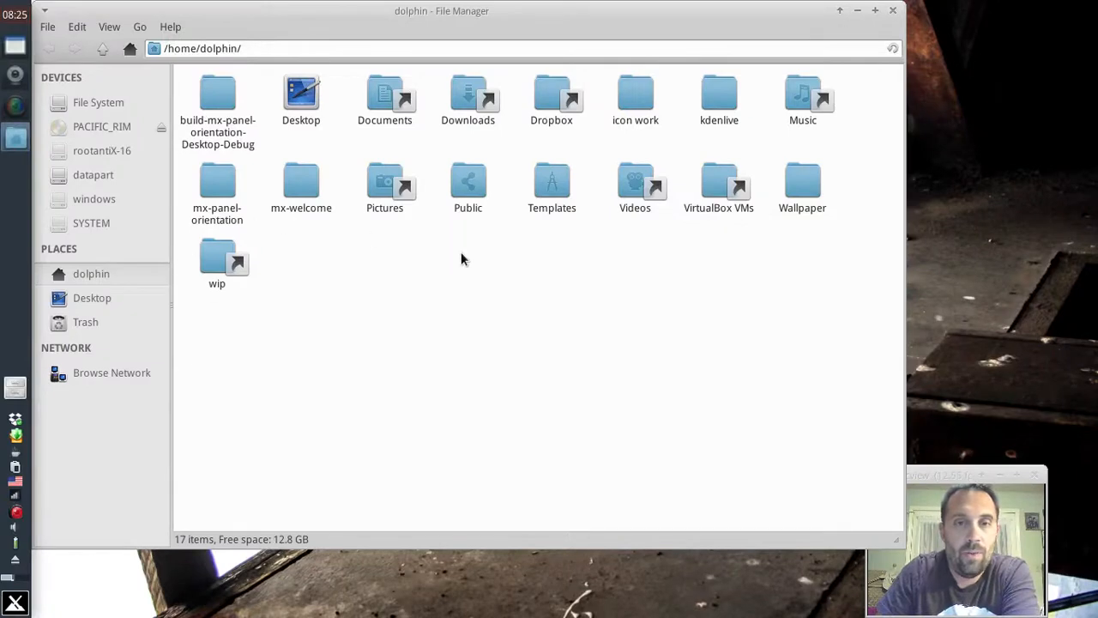
Open 'Ame 3D 1366X768 By Sakasa.jpg' from the Wallpaper folder in Mirage and rearrange the windows
double_click(802, 180)
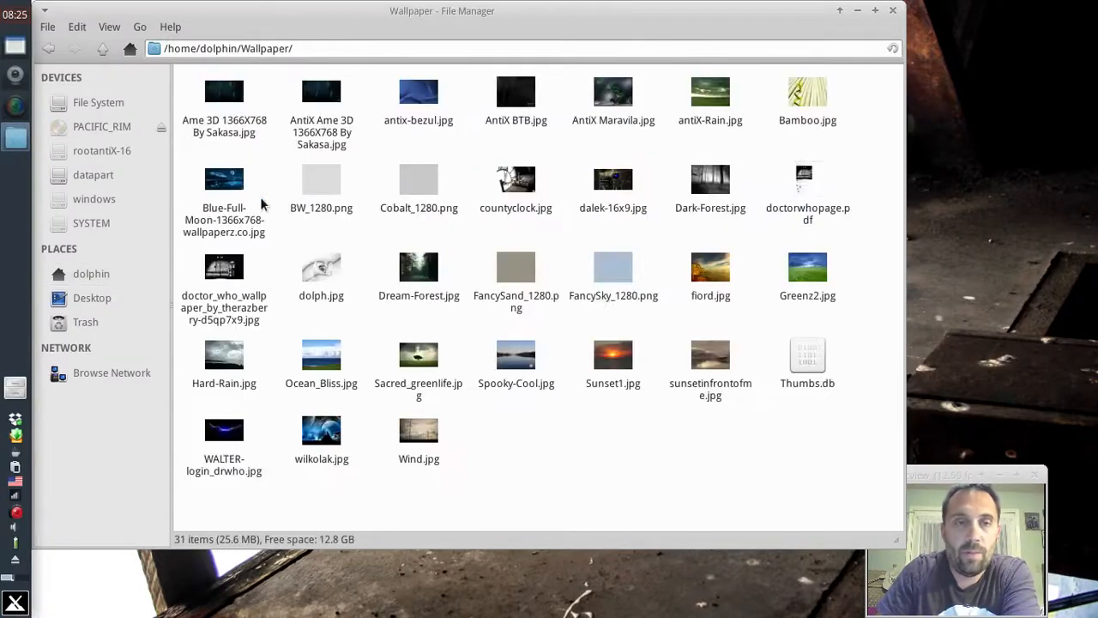
double_click(224, 92)
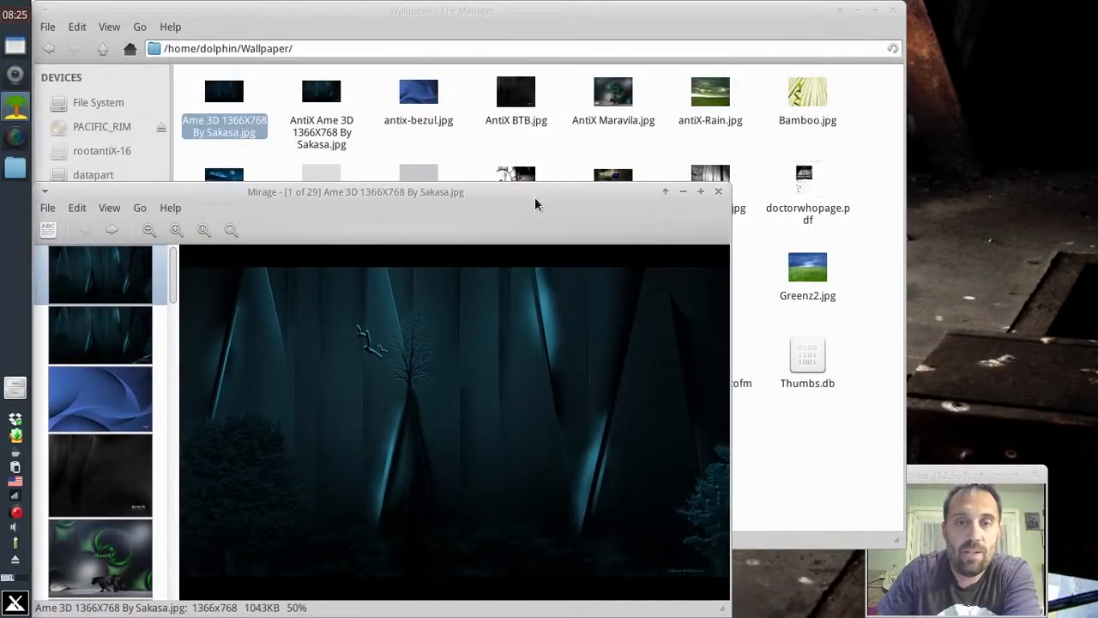
drag(355, 191, 381, 55)
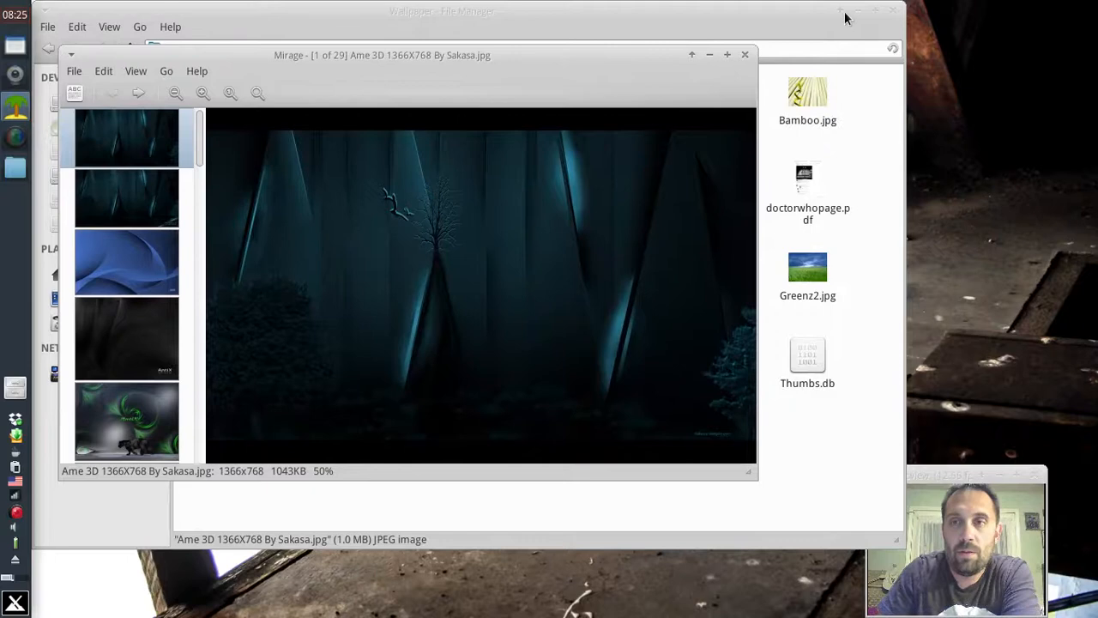
click(744, 55)
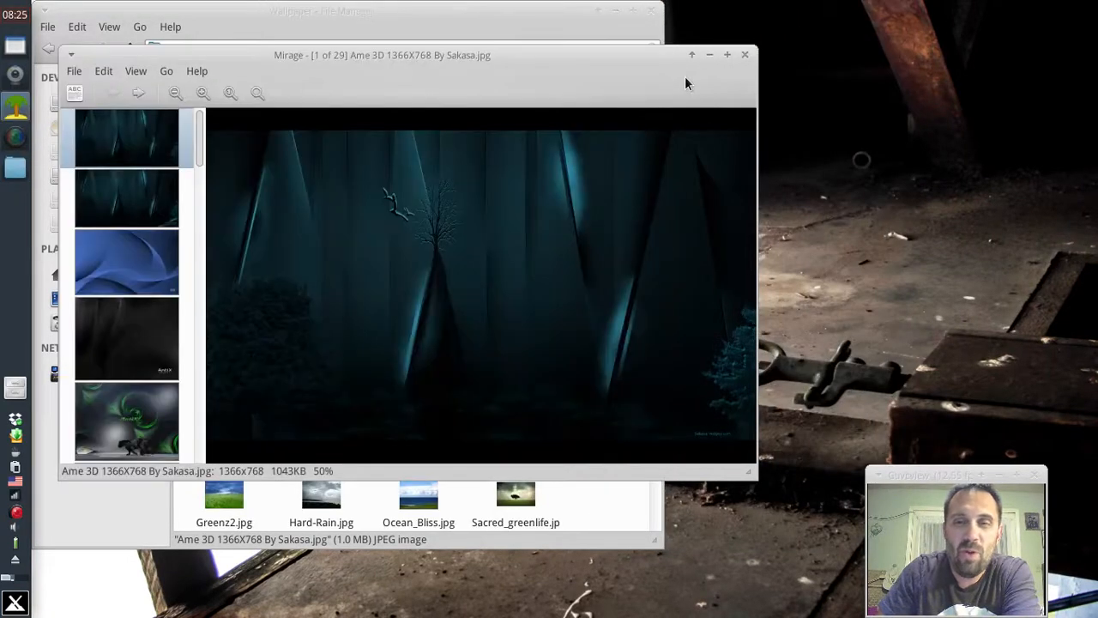
click(74, 70)
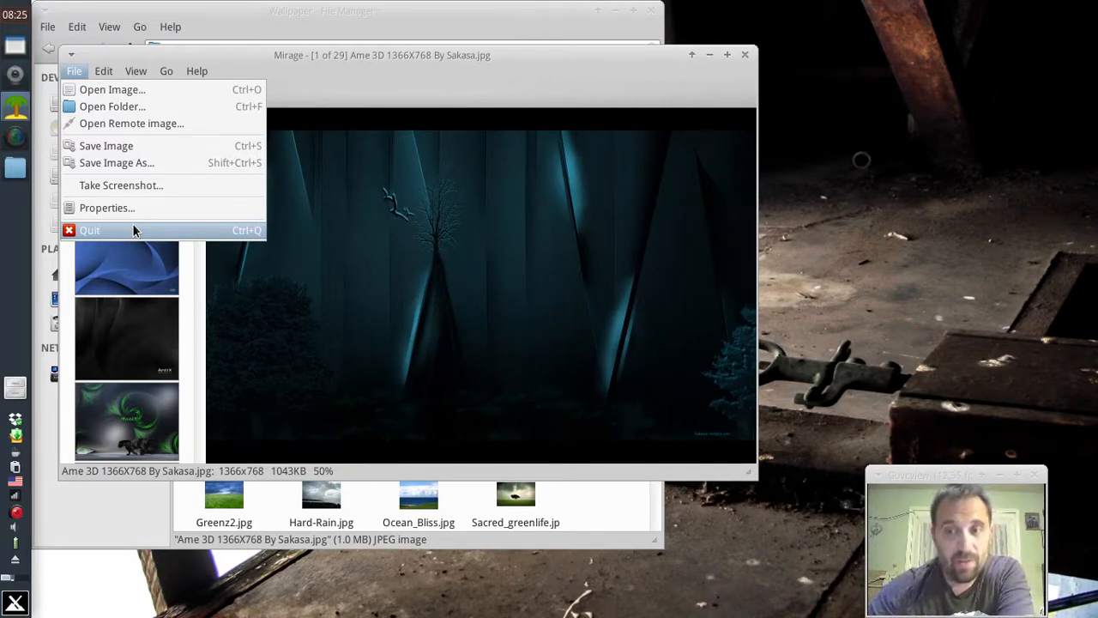
mouse_move(341, 65)
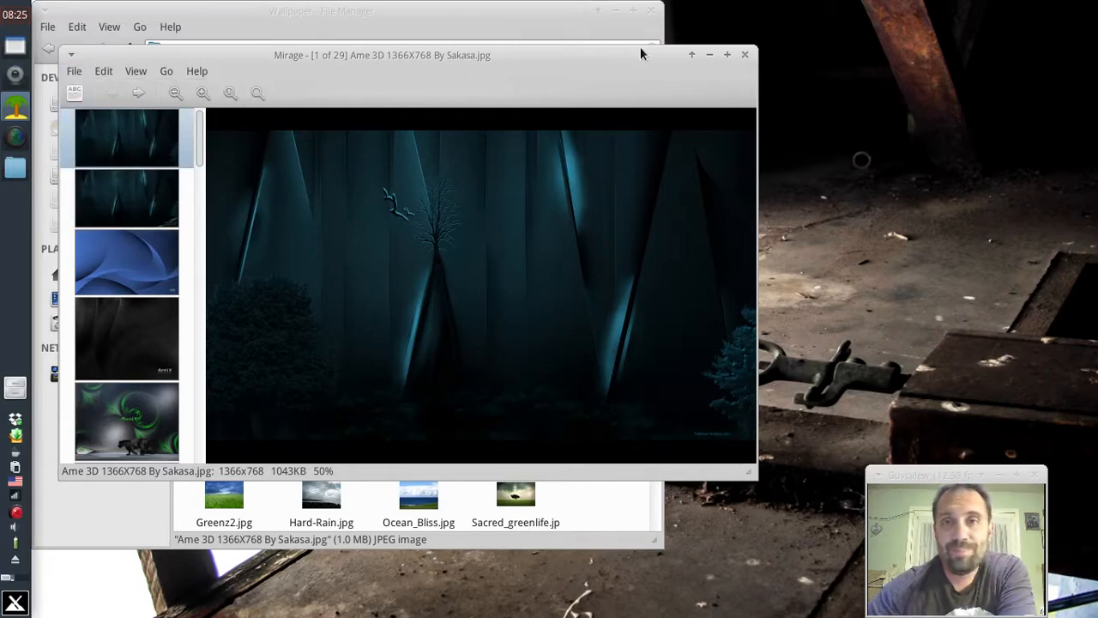
Launch Synaptic with the root password and search for 'photo' packages
click(745, 54)
text(s)
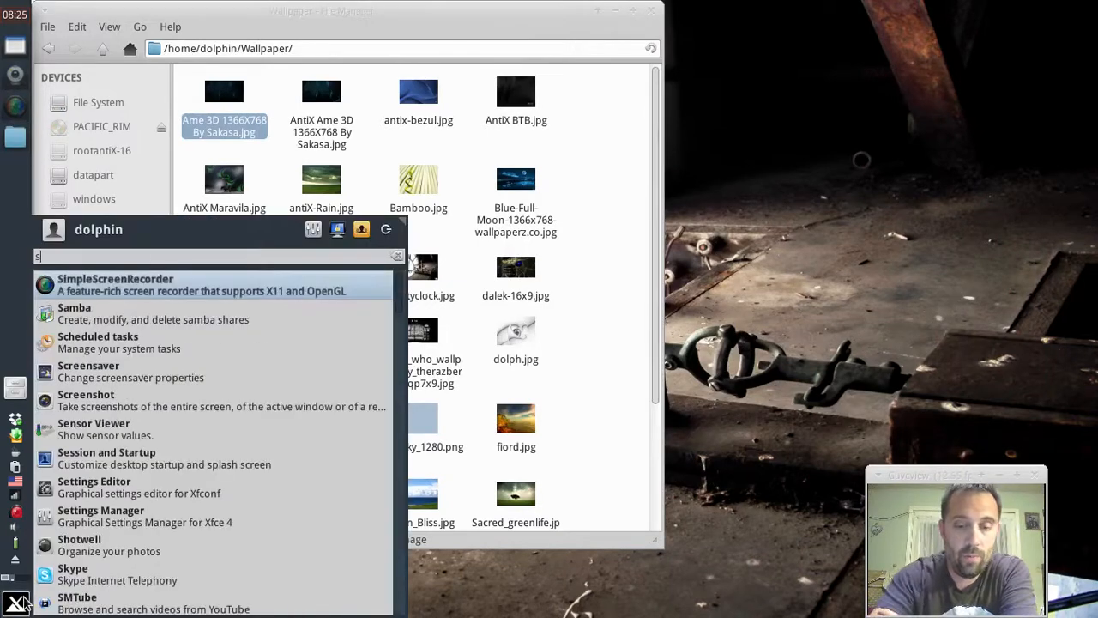
text(ynap)
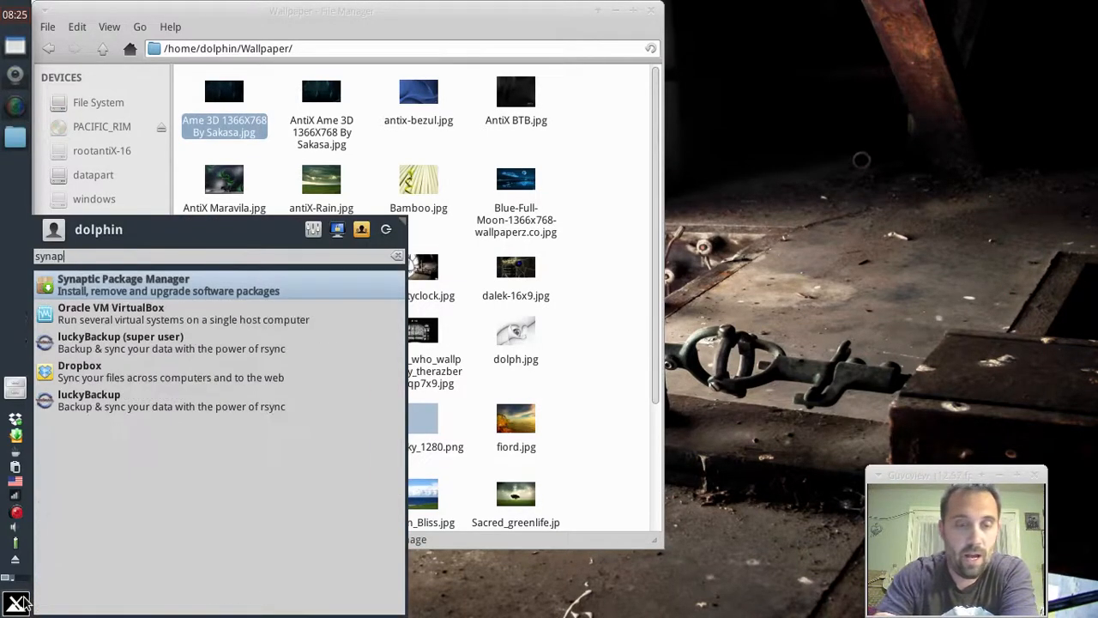
click(123, 284)
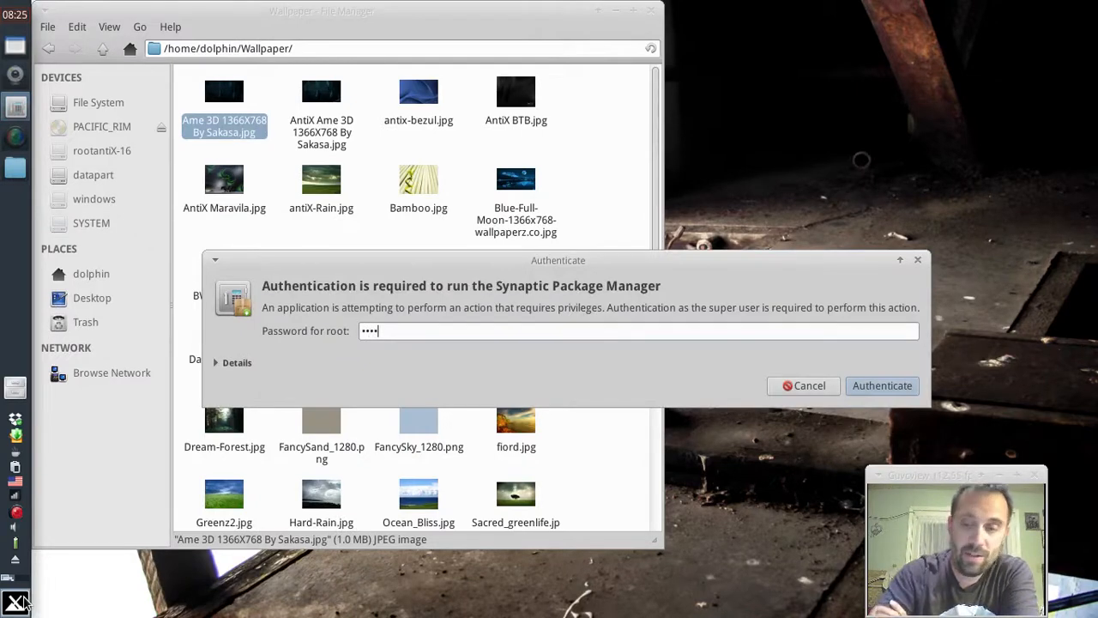
click(882, 386)
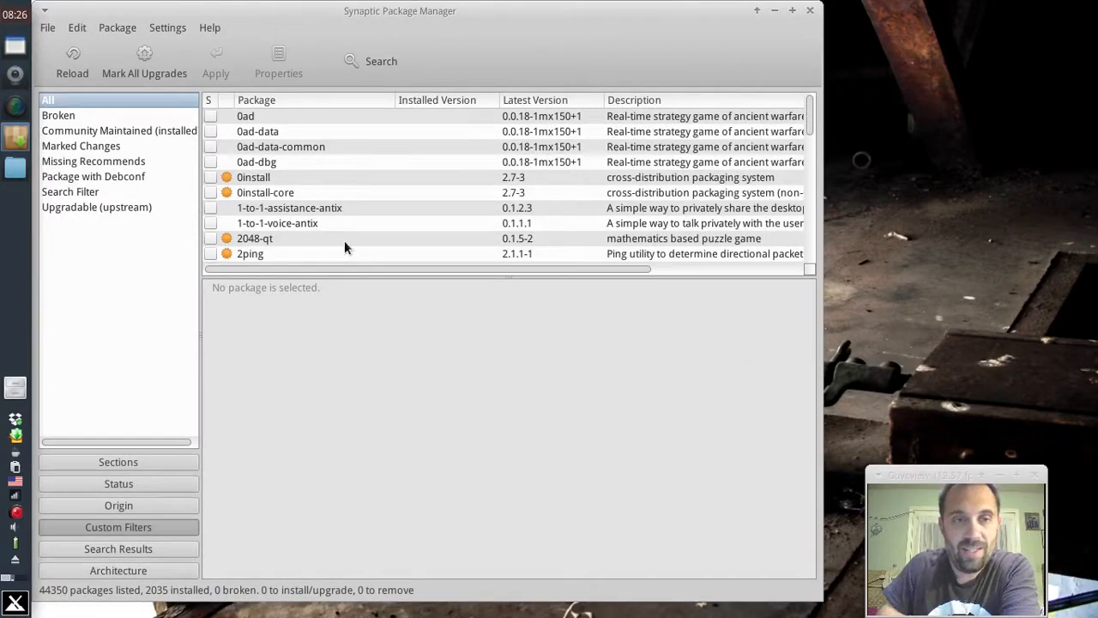
text(photo)
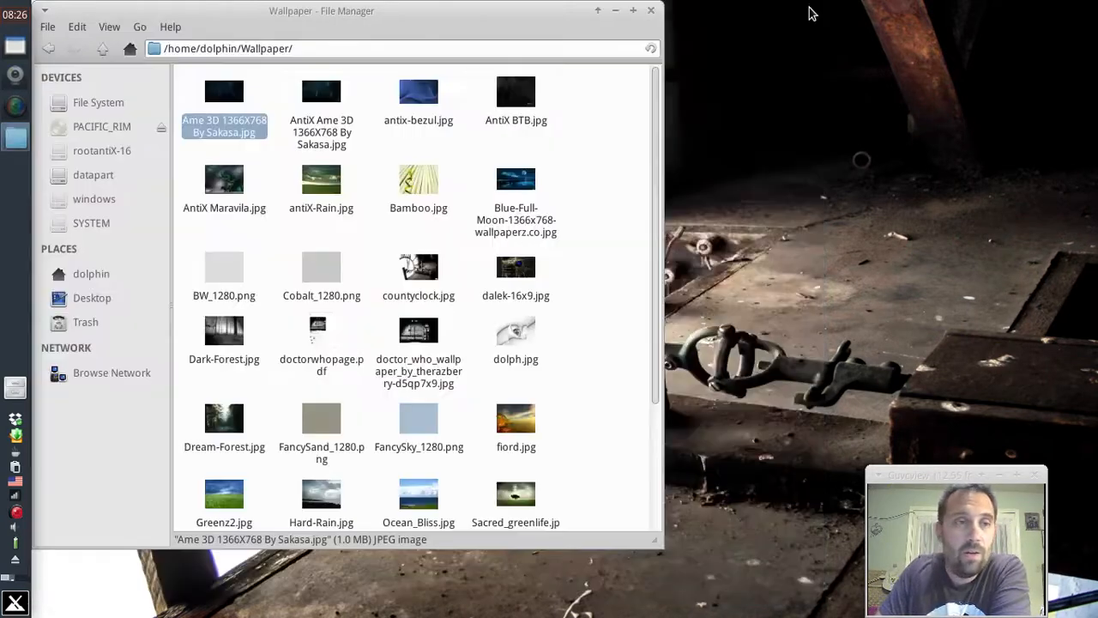
mouse_move(321, 193)
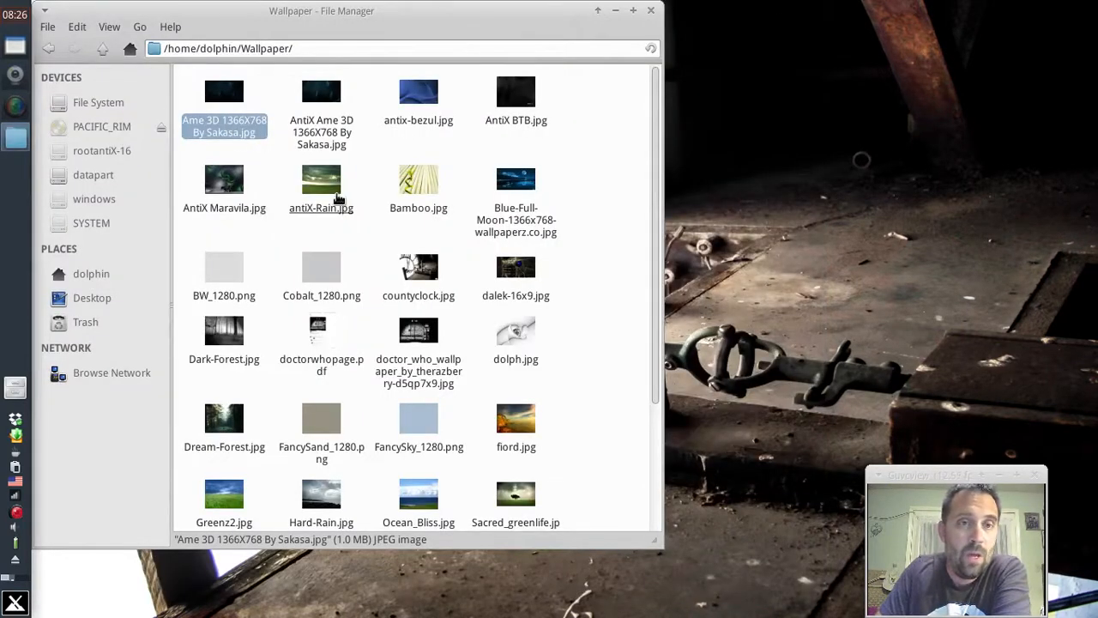
Rubber-band select four wallpaper images, then add more to reach eight
drag(197, 95, 352, 205)
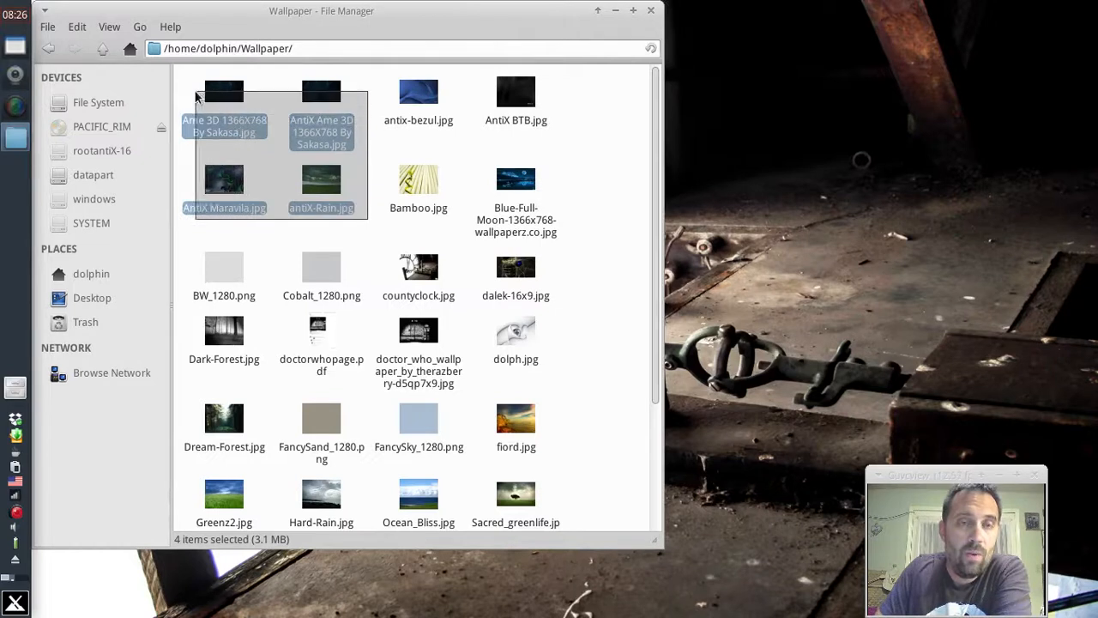
click(372, 233)
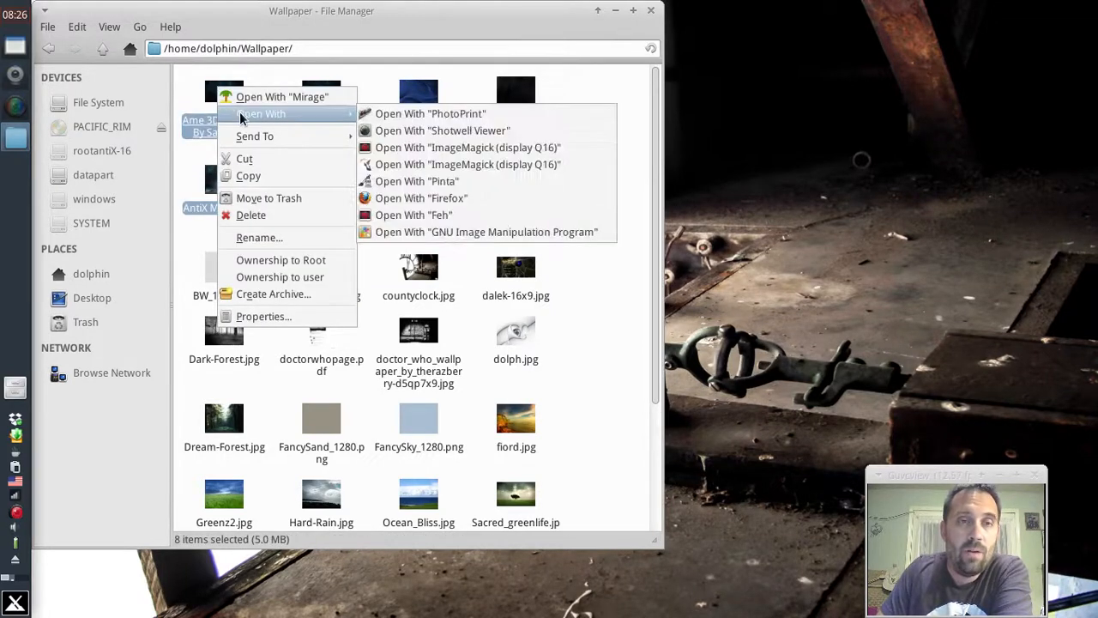
mouse_move(281, 96)
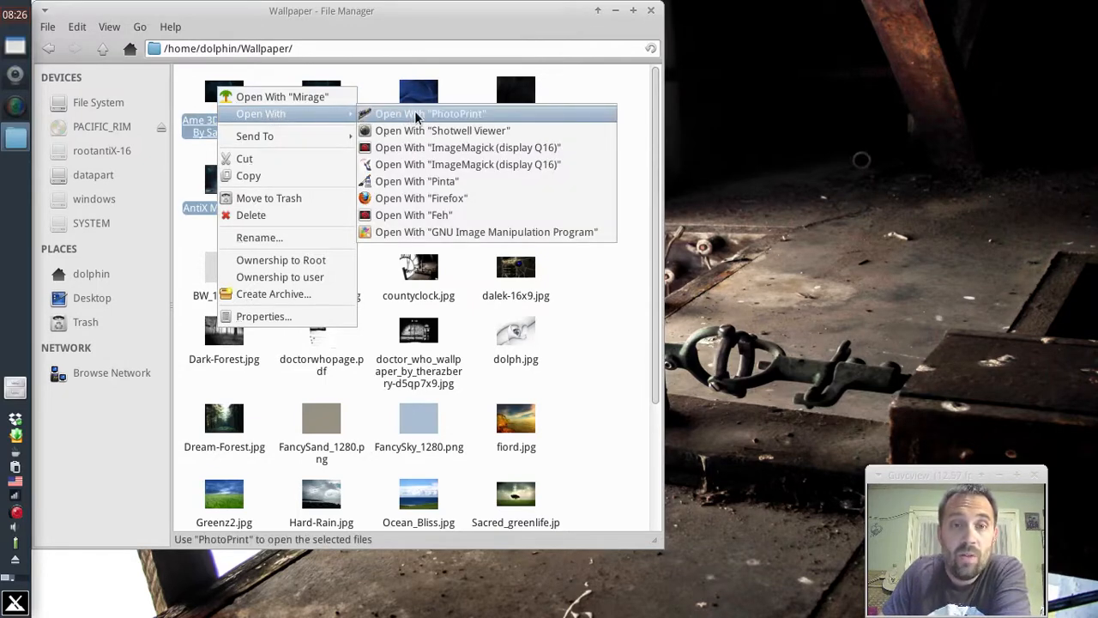
mouse_move(415, 181)
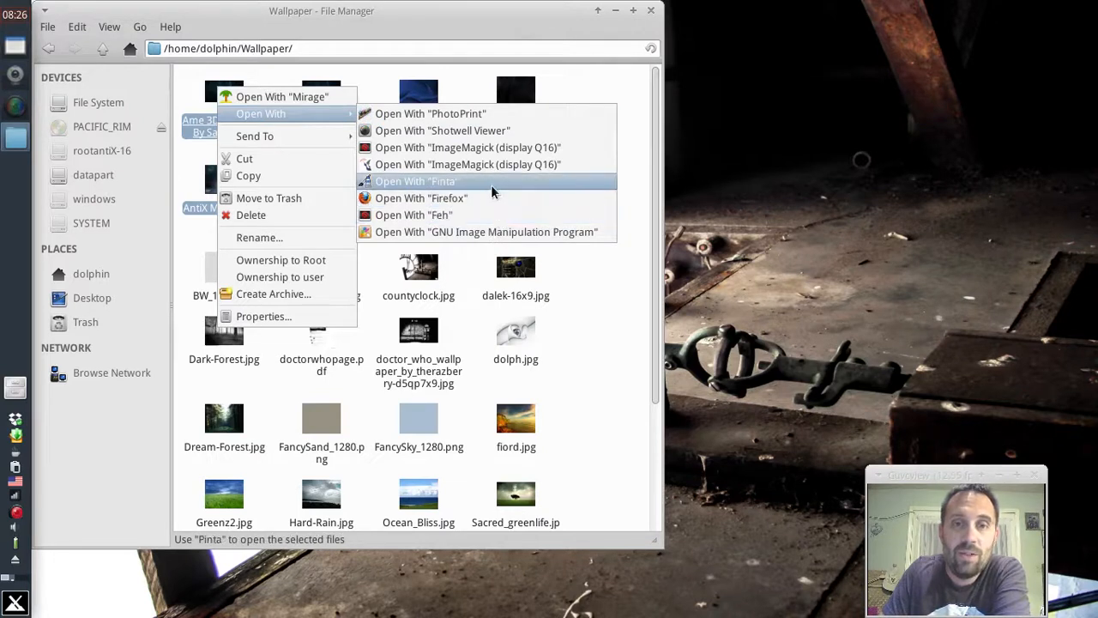
mouse_move(446, 184)
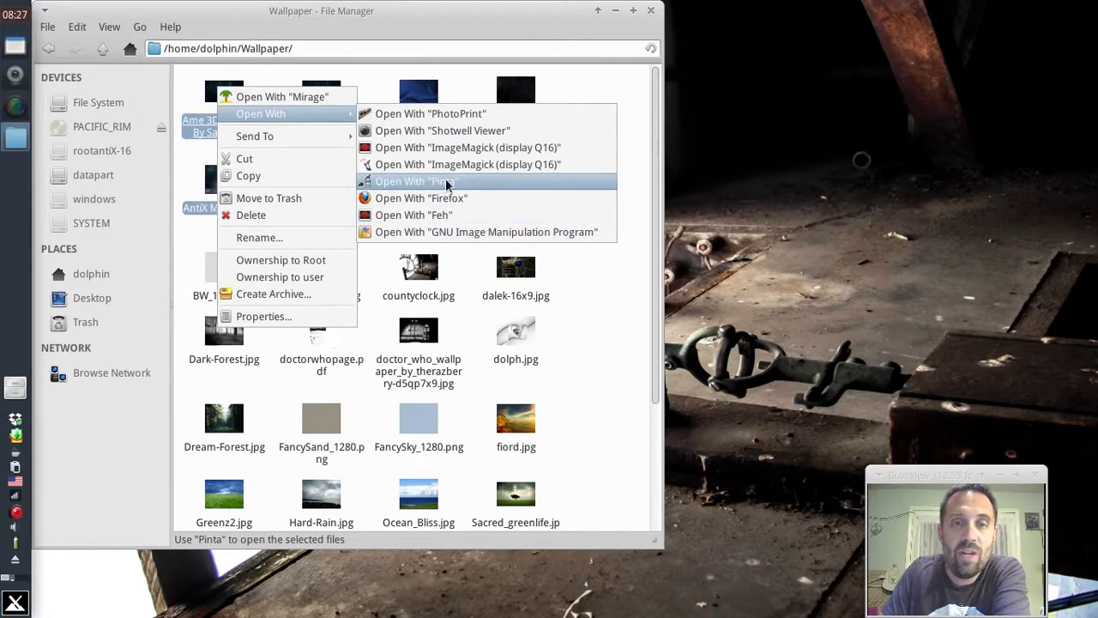
mouse_move(506, 189)
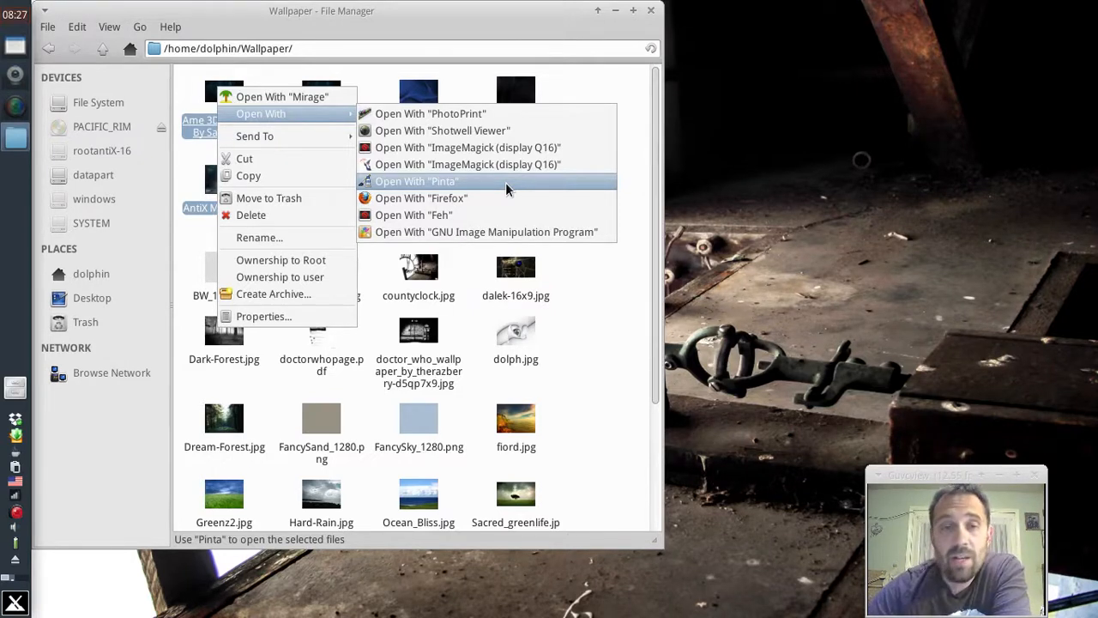
mouse_move(441, 130)
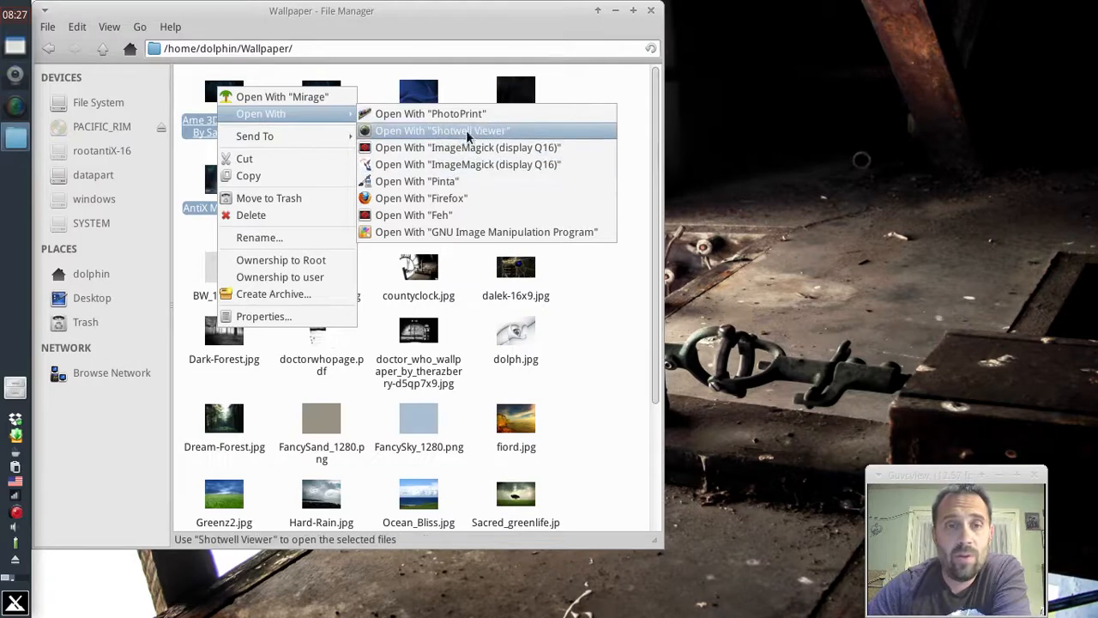
mouse_move(429, 113)
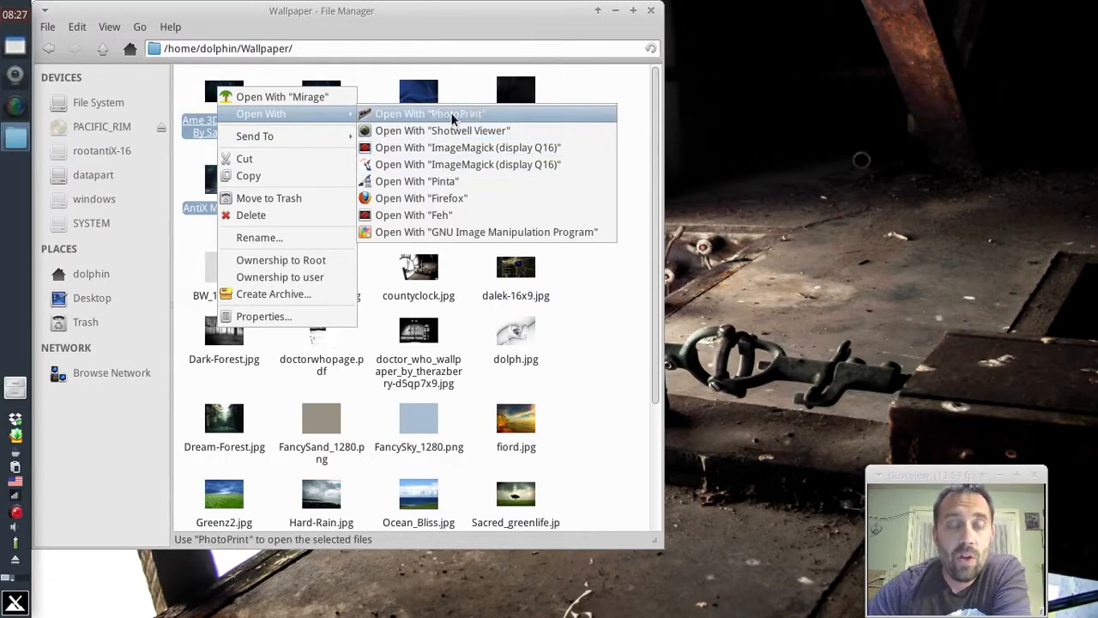
Open the eight wallpapers in PhotoPrint and arrange them in a two-by-two layout
click(430, 114)
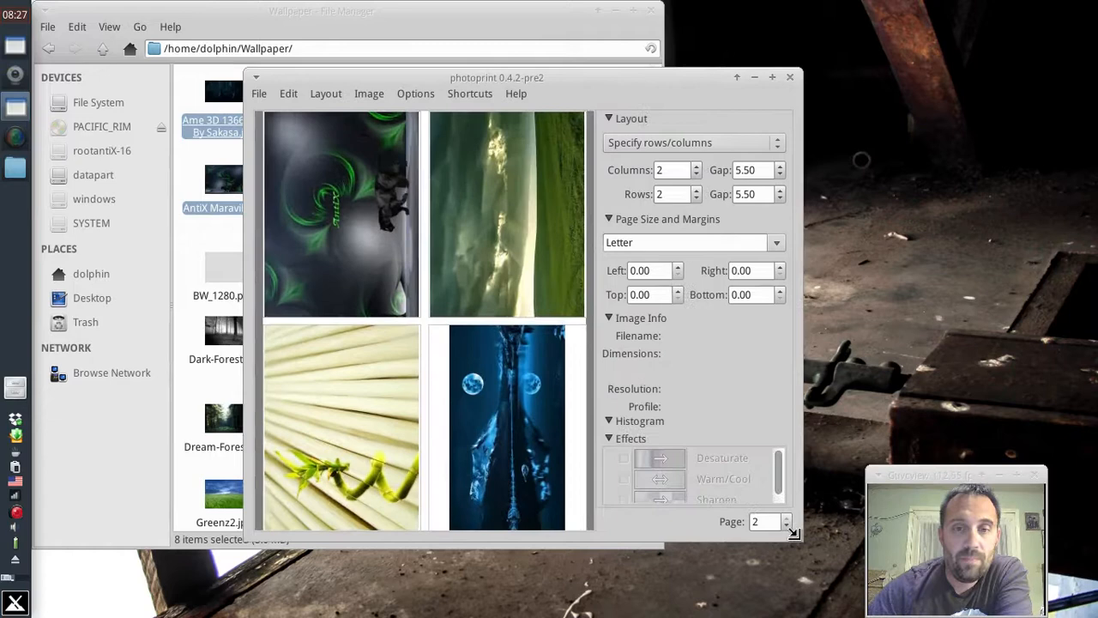
click(469, 94)
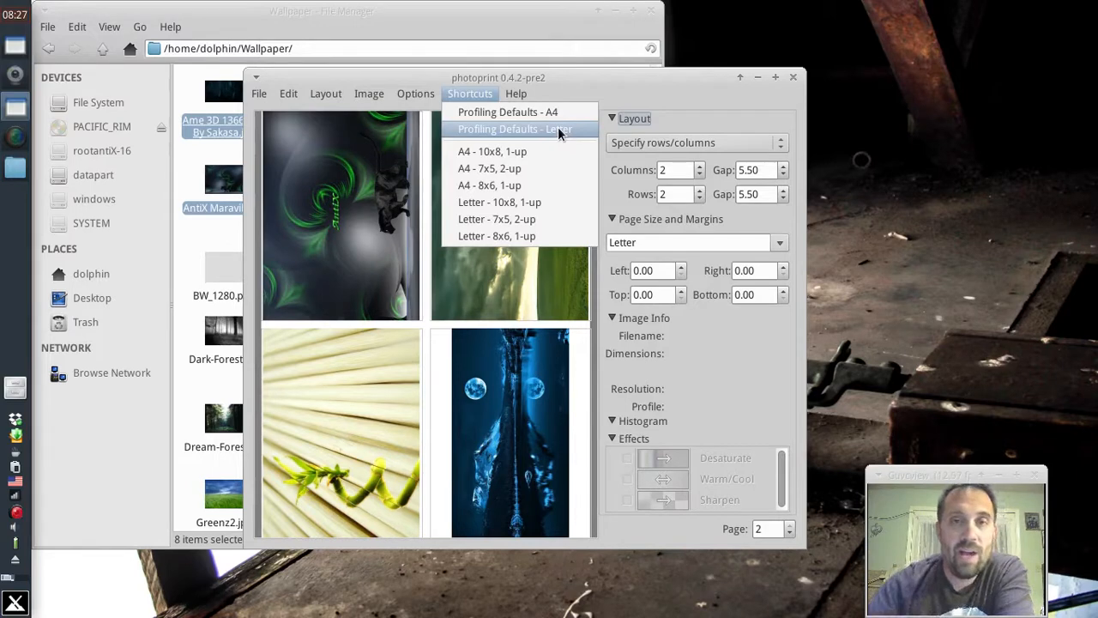
mouse_move(507, 111)
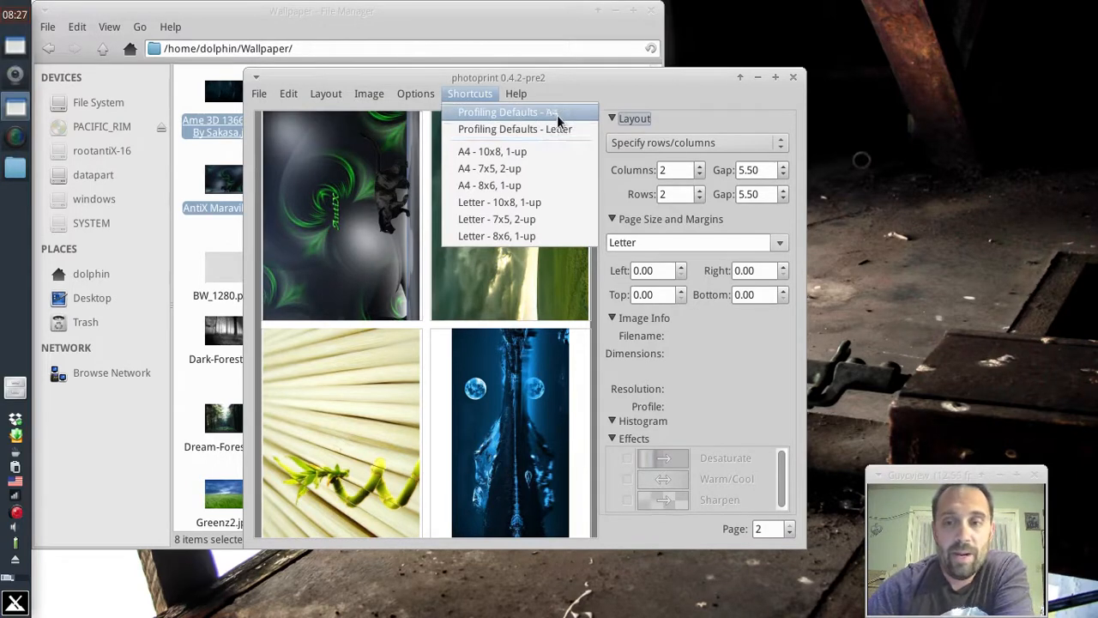
mouse_move(492, 151)
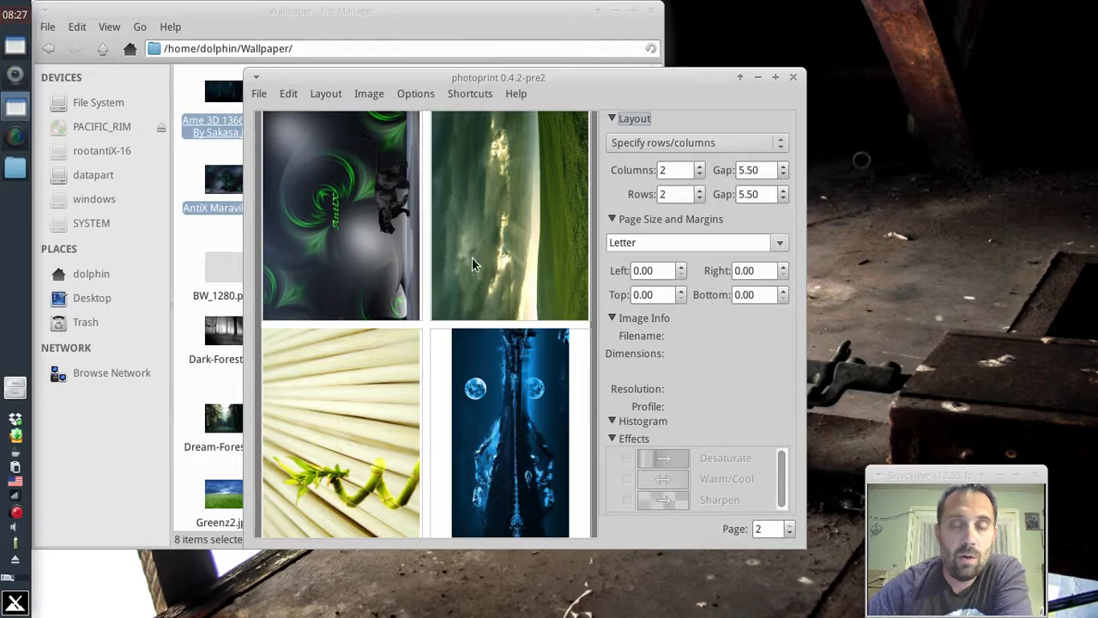
mouse_move(595, 245)
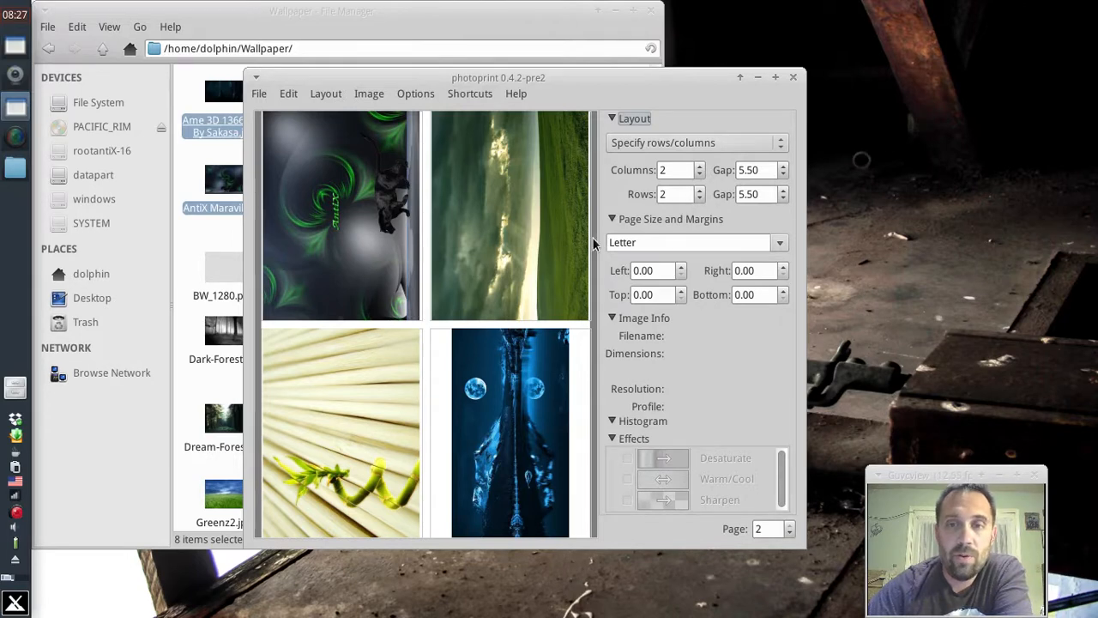
click(699, 165)
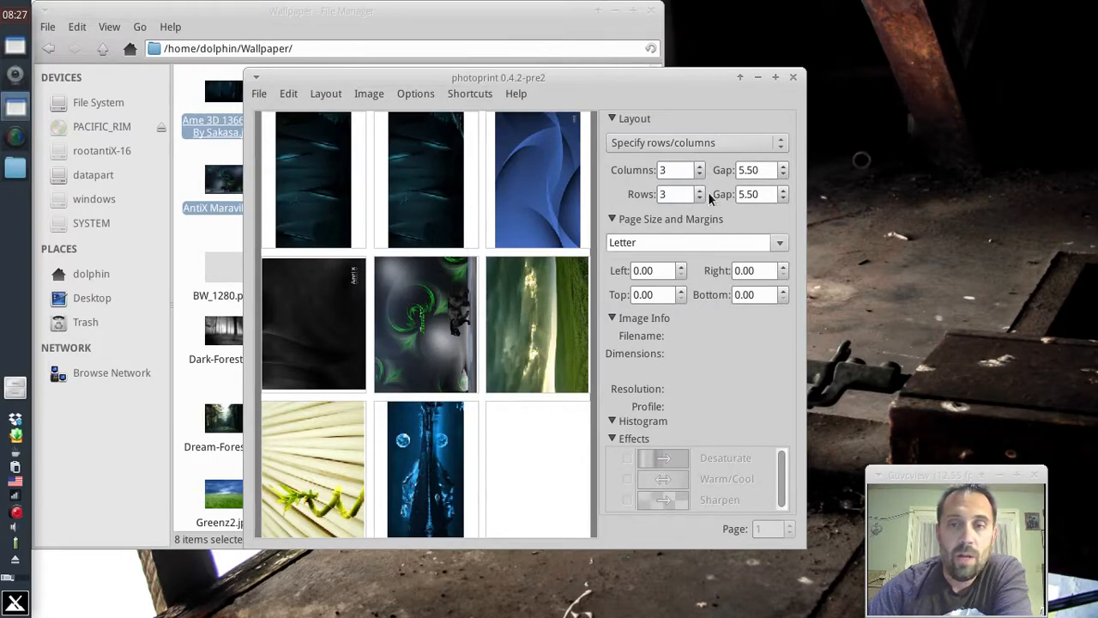
click(700, 174)
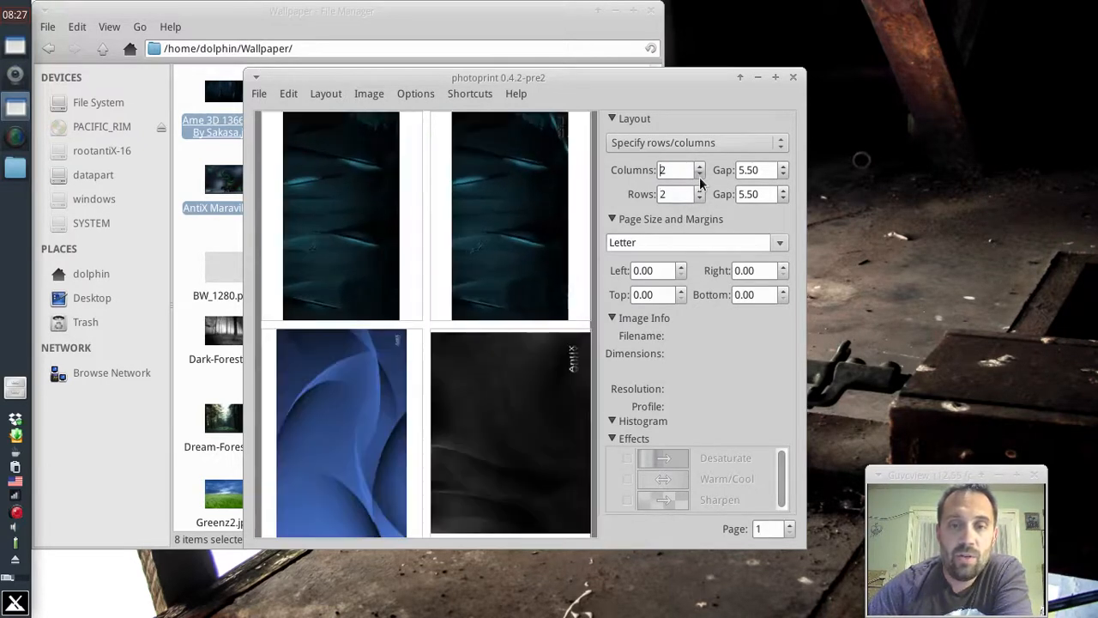
Step through layout pages 2 and 1, then close PhotoPrint
click(787, 524)
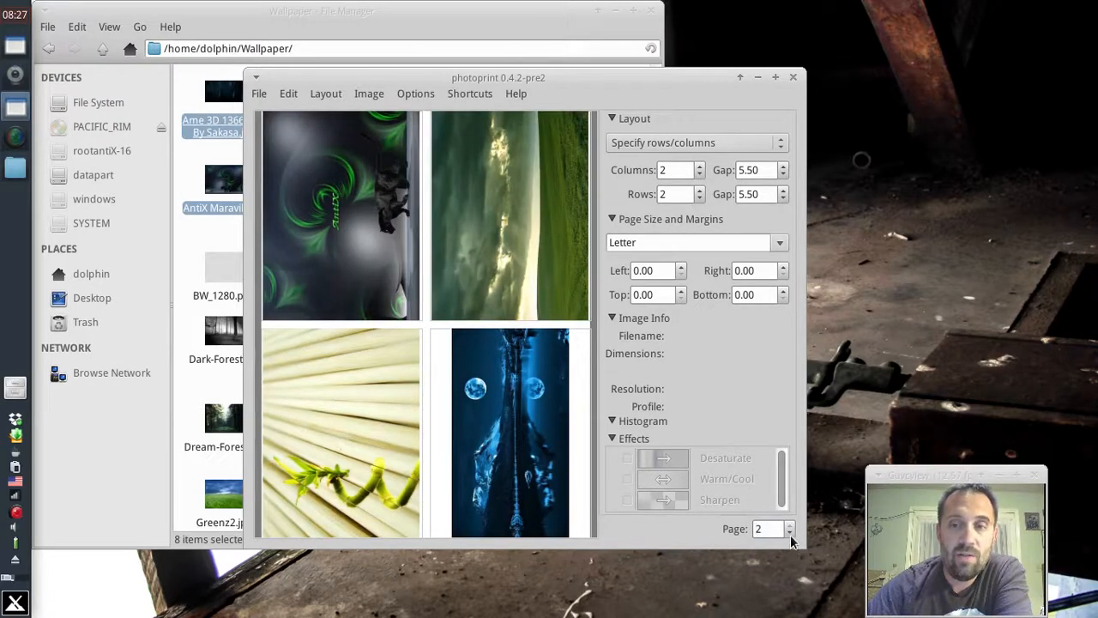
click(782, 532)
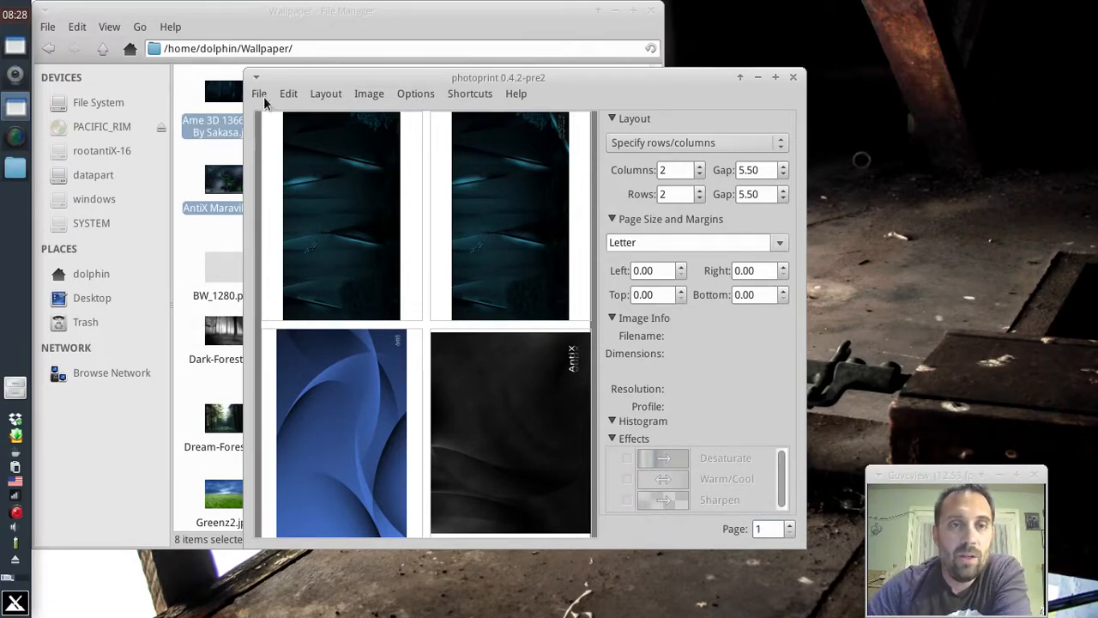
click(259, 94)
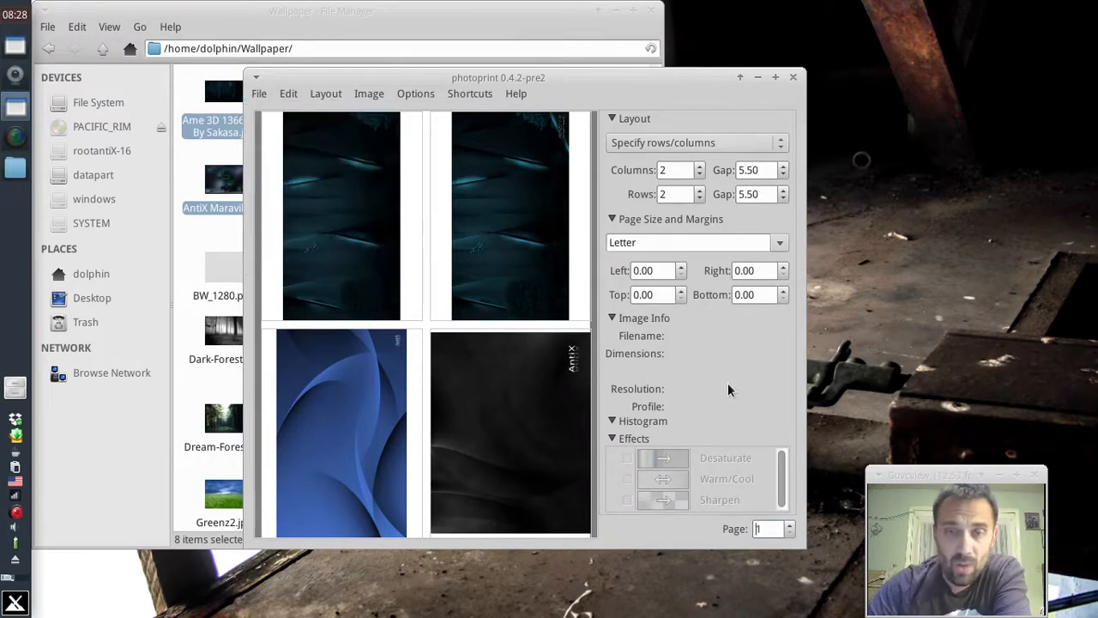
mouse_move(744, 308)
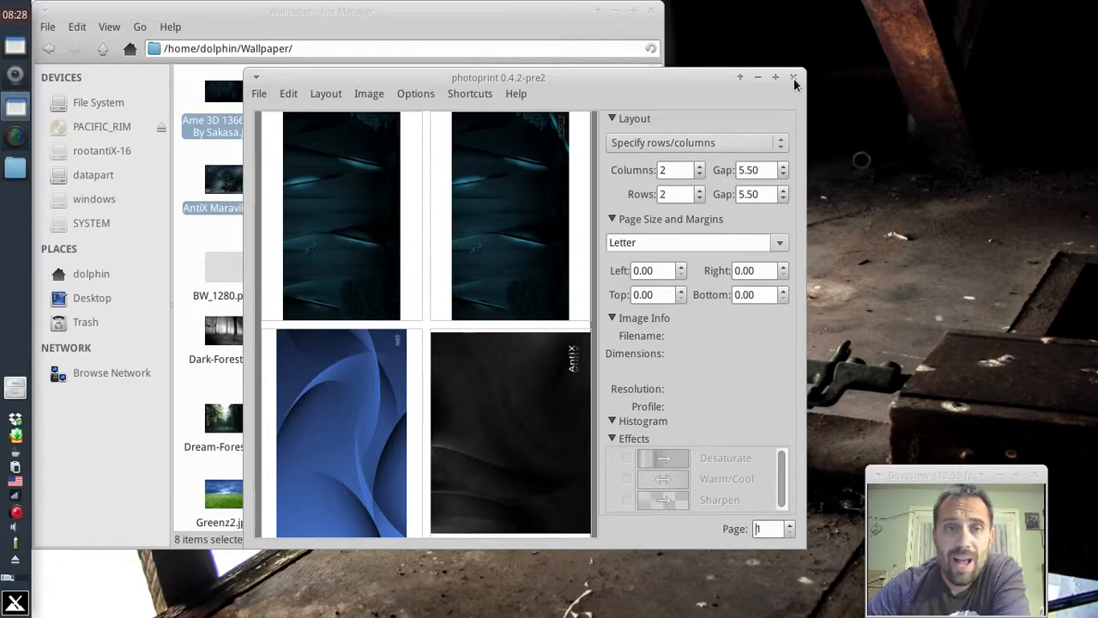
click(794, 77)
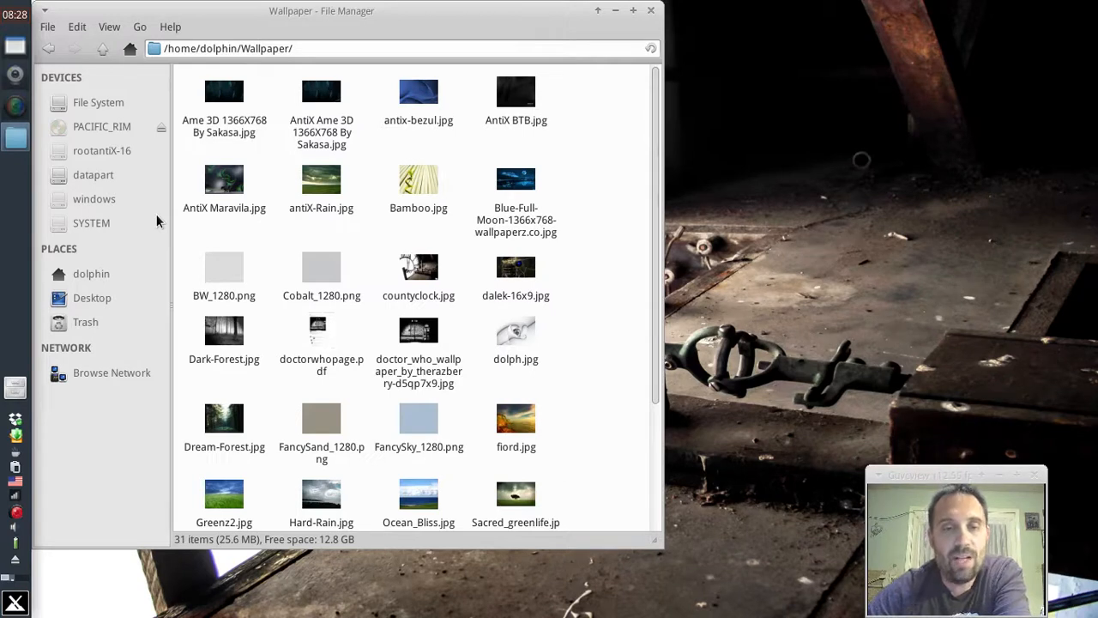
mouse_move(14, 603)
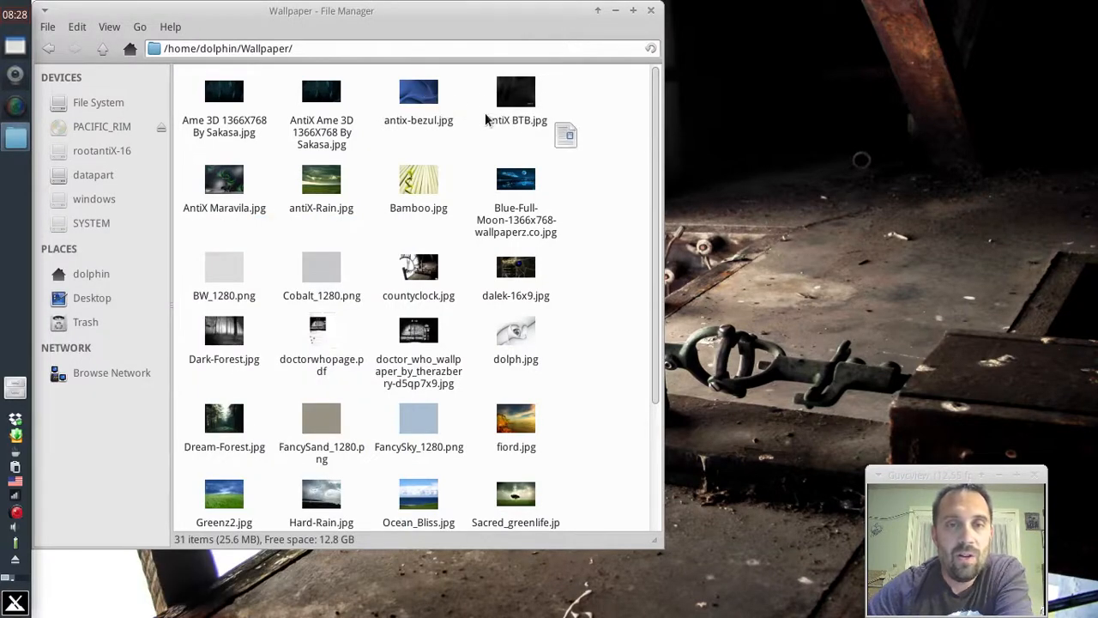
Open antix-bezul.jpg in Mirage and drag its window larger
double_click(419, 92)
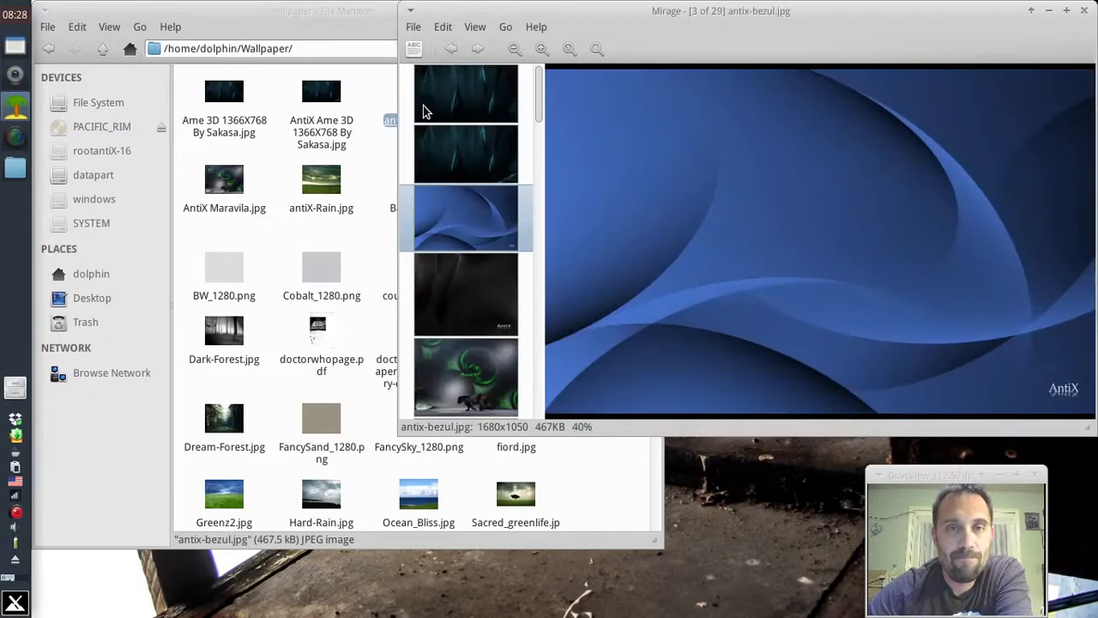
drag(720, 10, 405, 33)
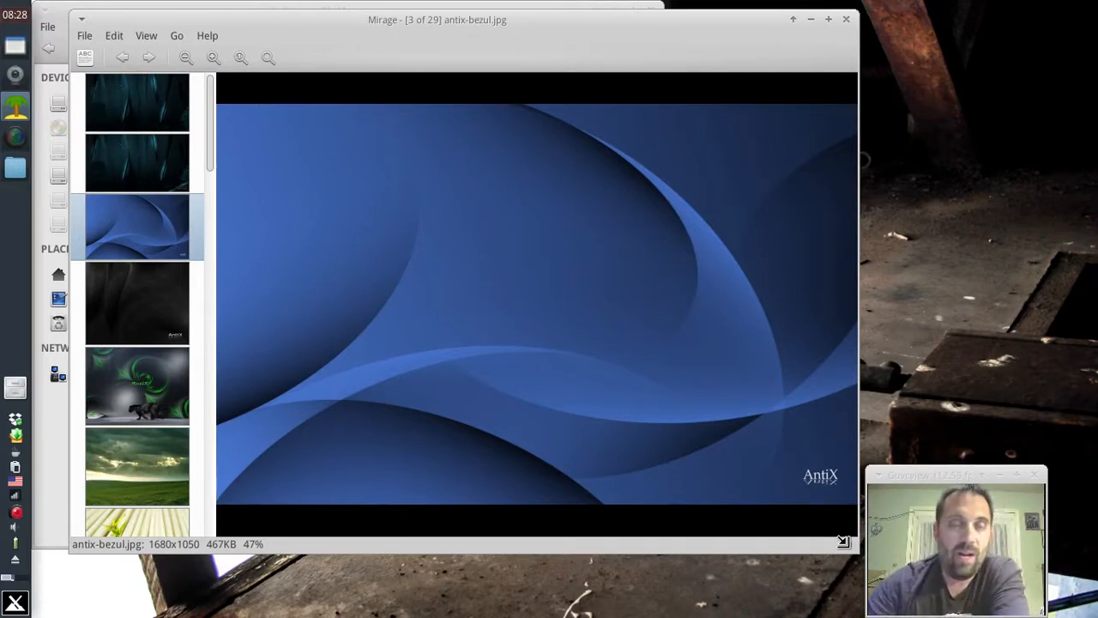
Review Mirage's four existing custom actions and start a new empty action
click(113, 35)
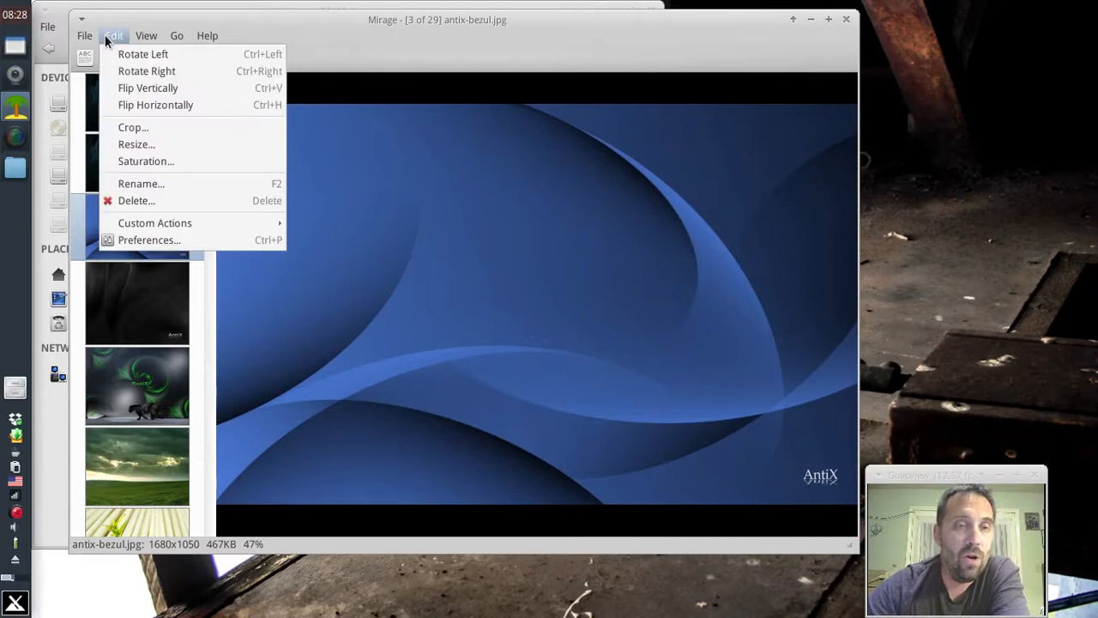
mouse_move(155, 223)
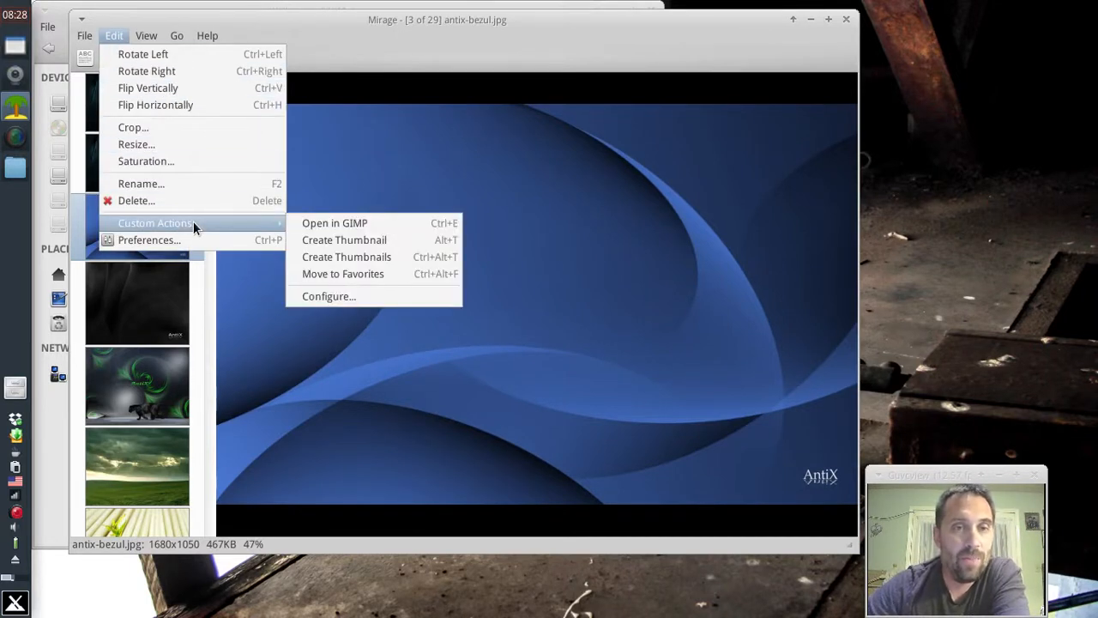
mouse_move(334, 222)
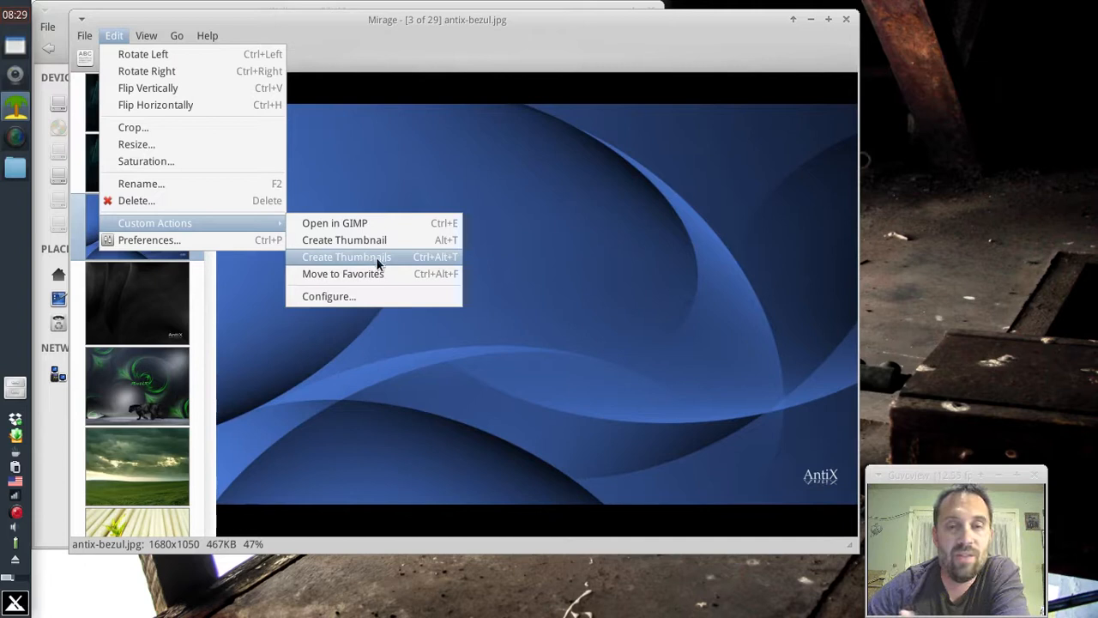
mouse_move(342, 273)
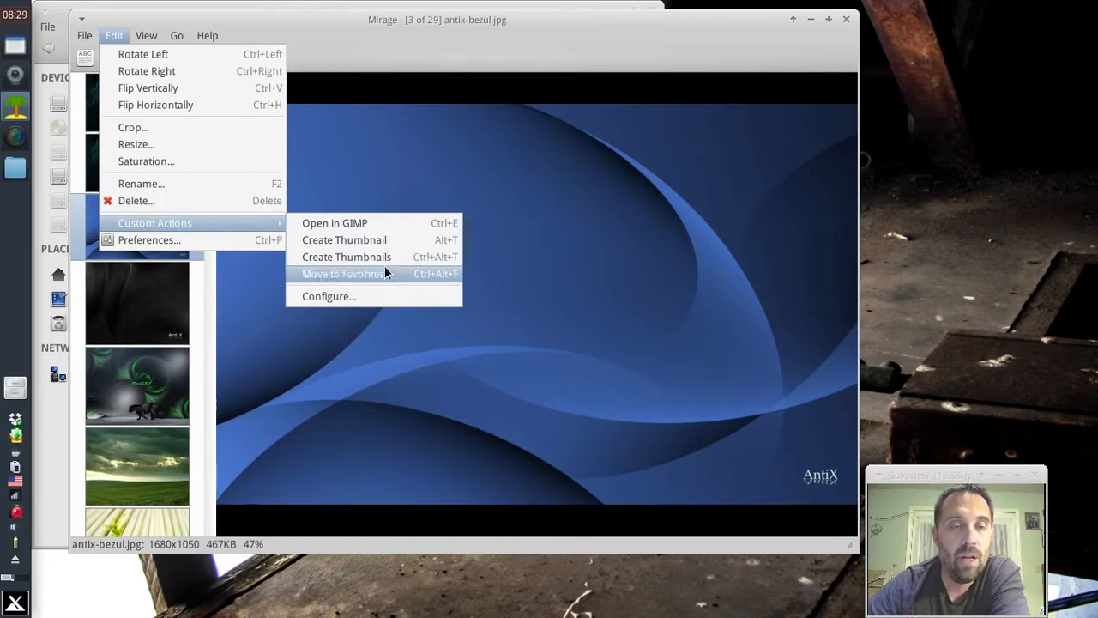
mouse_move(396, 284)
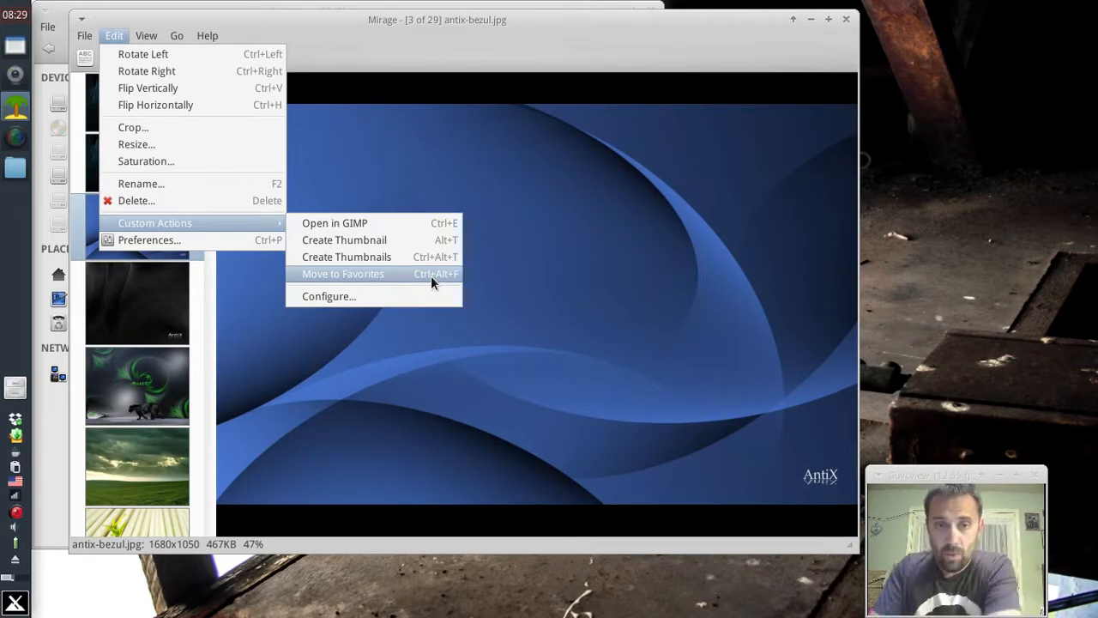
mouse_move(433, 296)
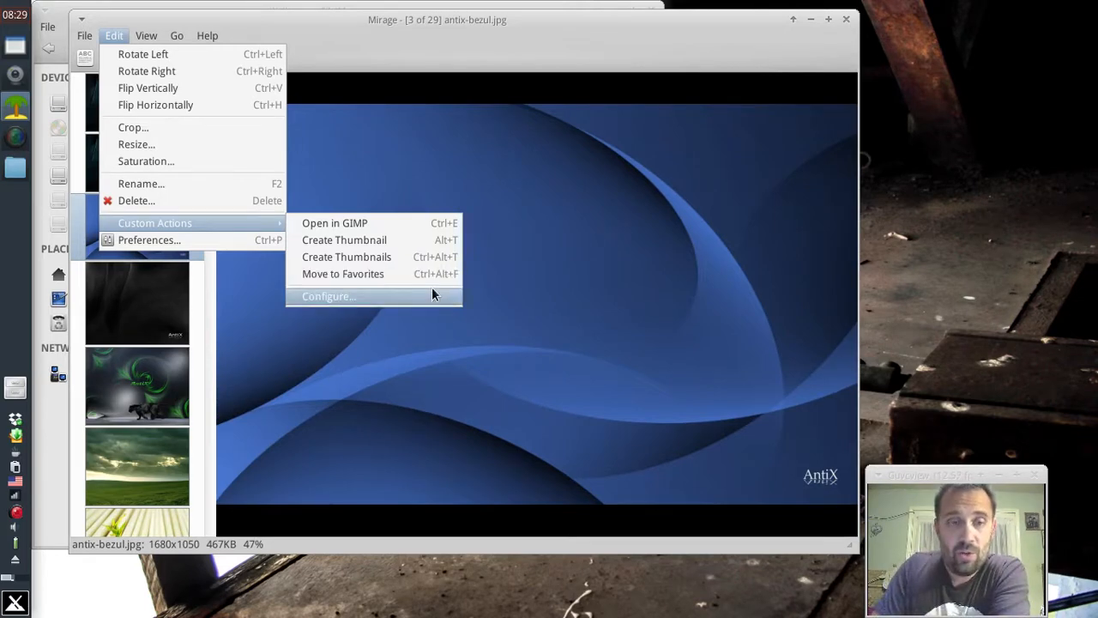
click(328, 296)
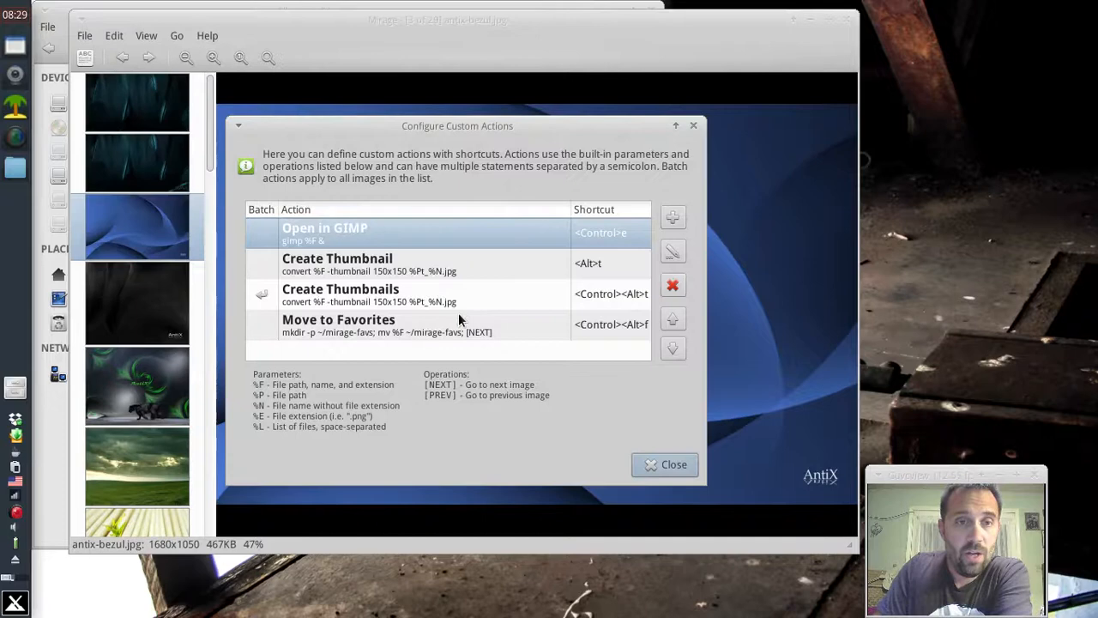
mouse_move(326, 435)
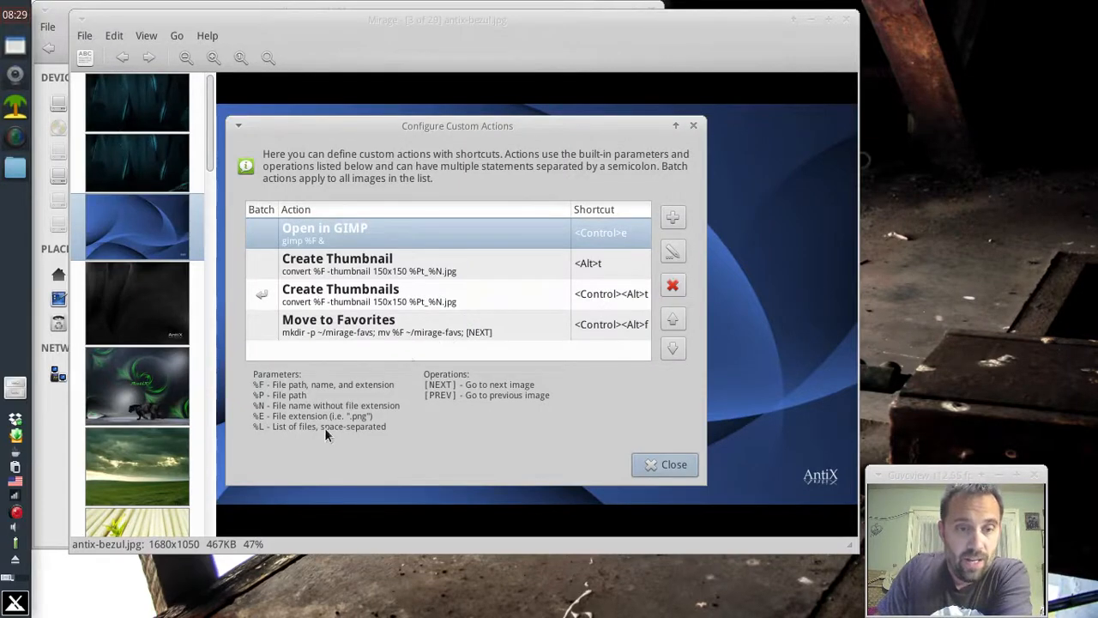
mouse_move(551, 419)
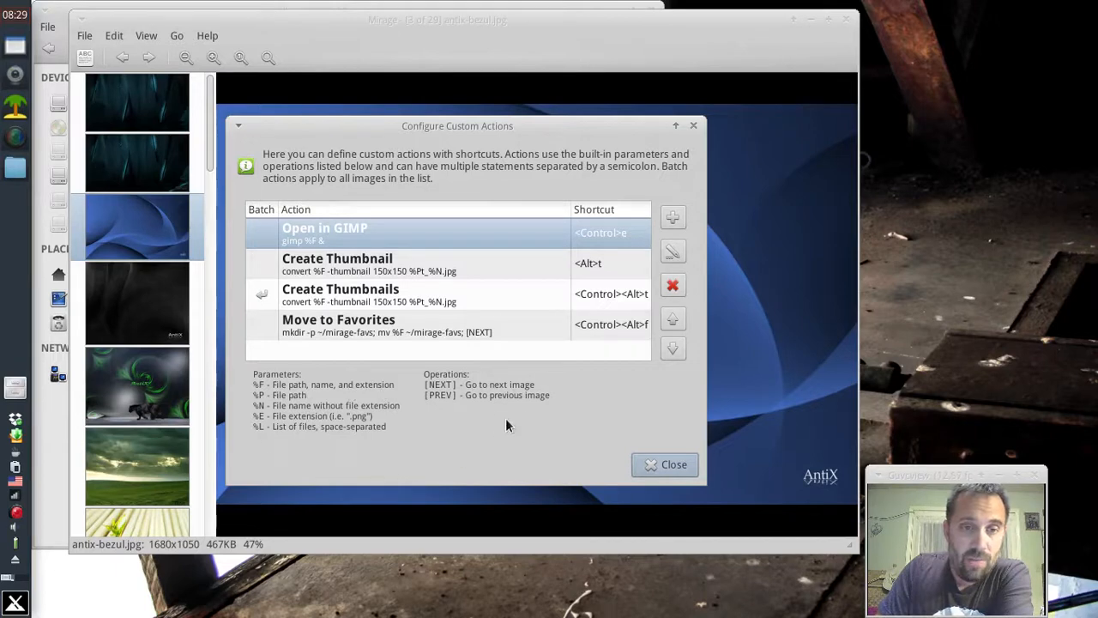
mouse_move(378, 438)
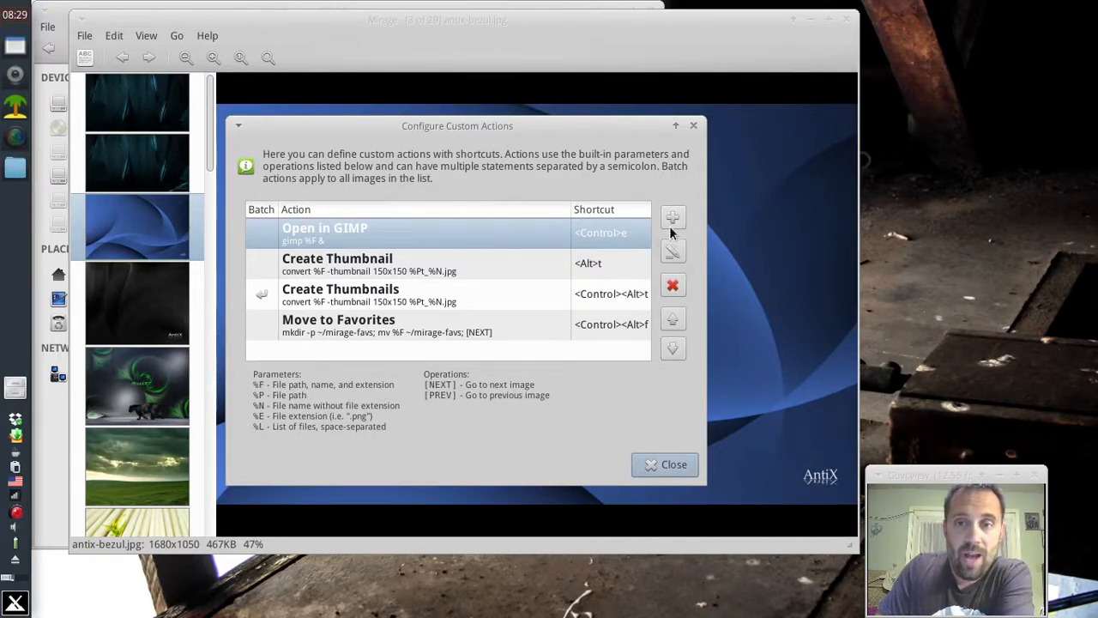
click(673, 217)
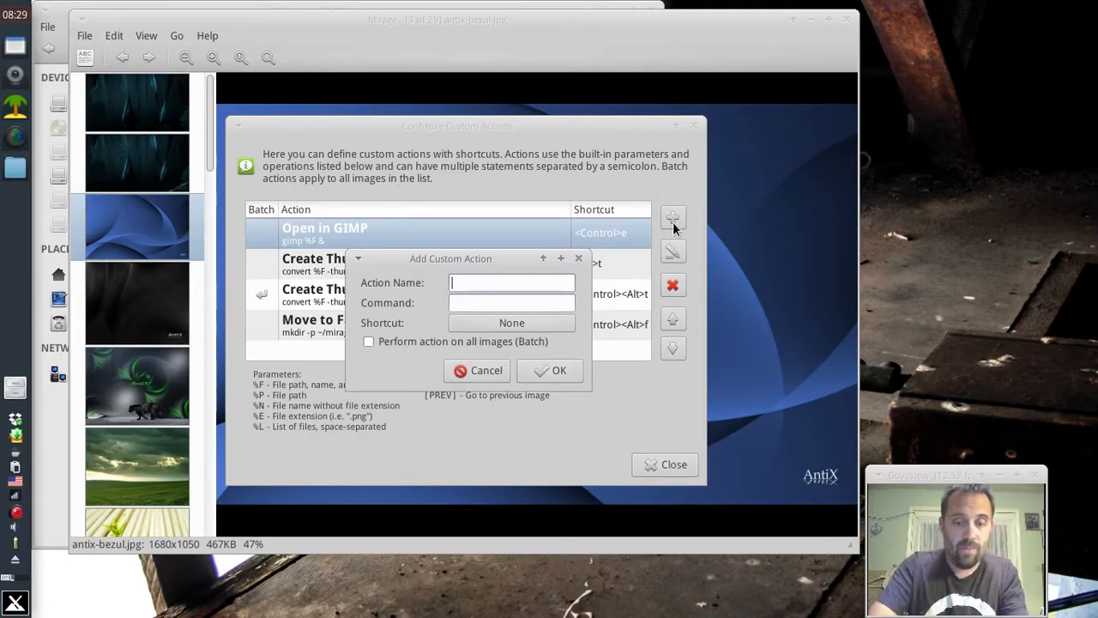
Create action 'Print Image' running 'photoprint %F' with Ctrl+P shortcut, then close the list
text(Print Image)
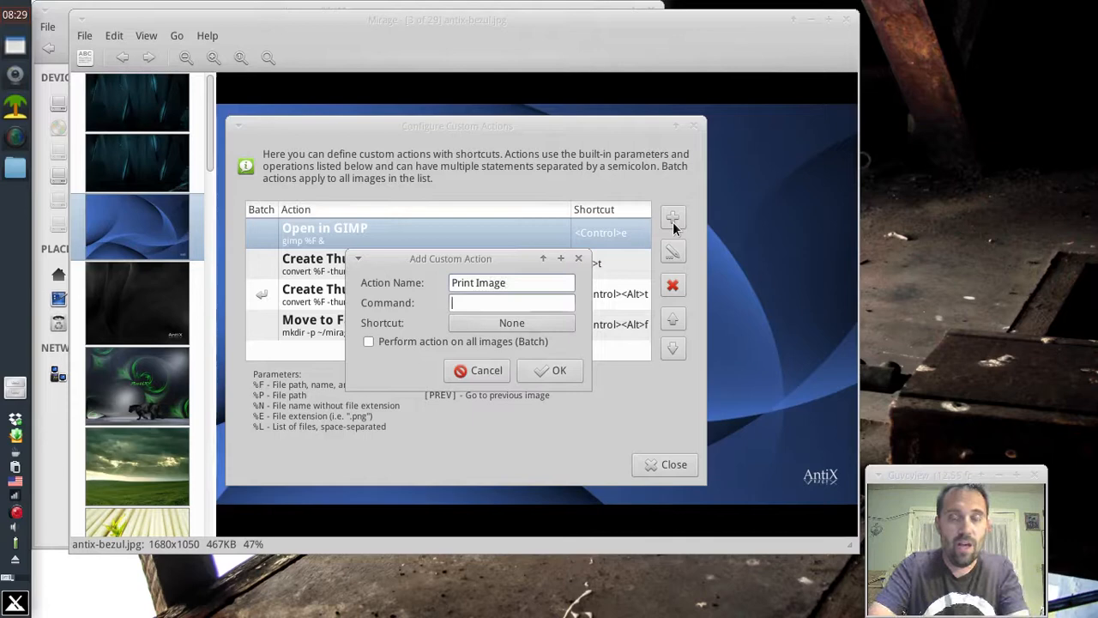
text(photoprint)
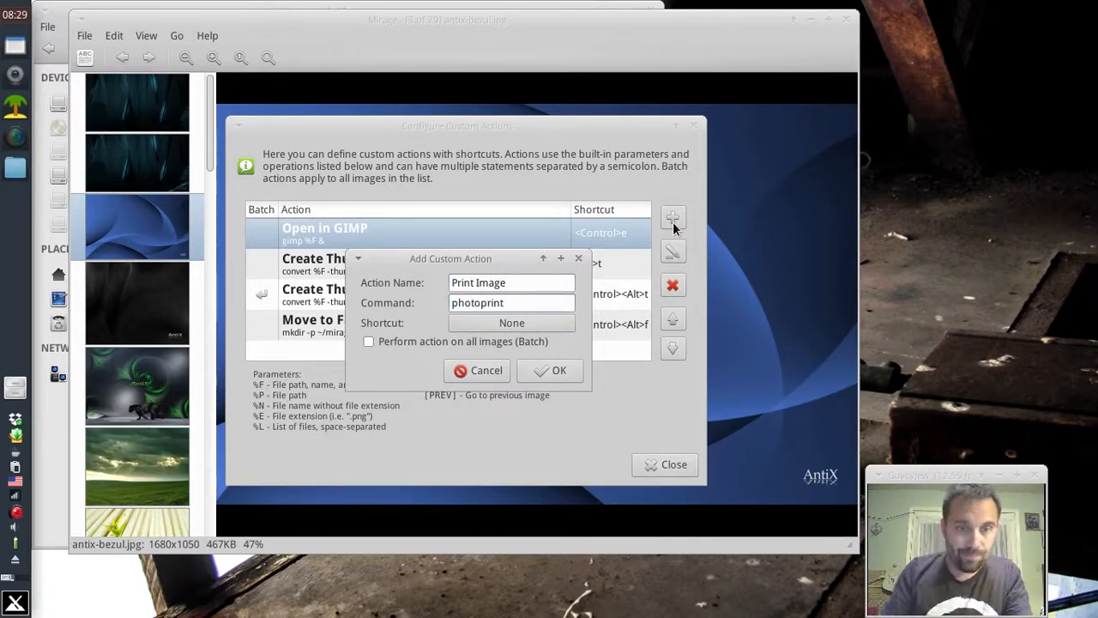
click(512, 302)
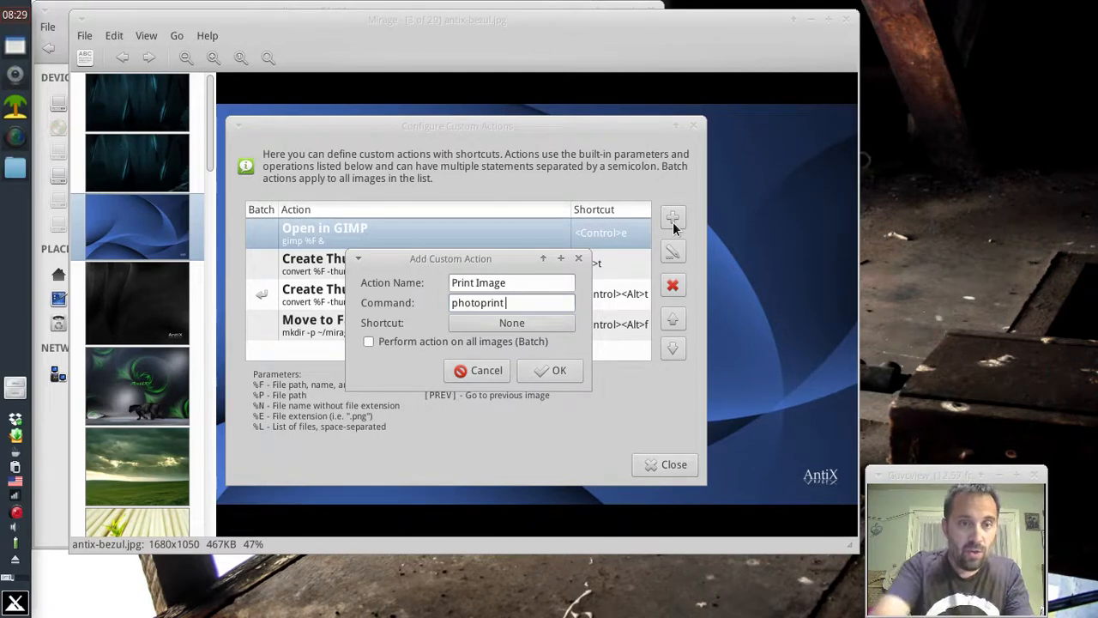
mouse_move(433, 459)
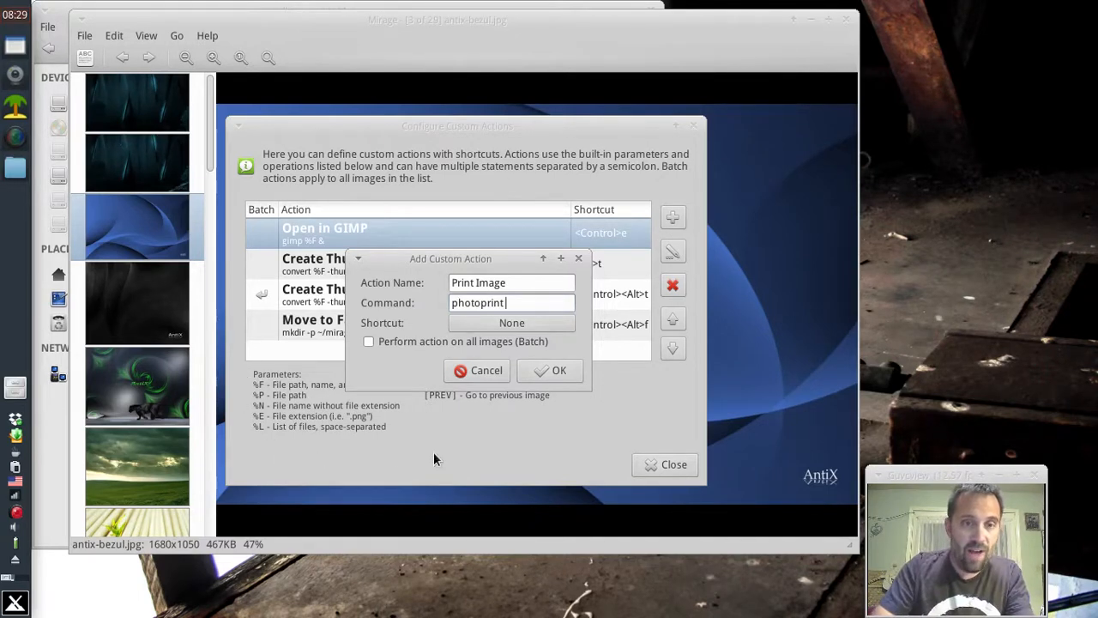
text(%F)
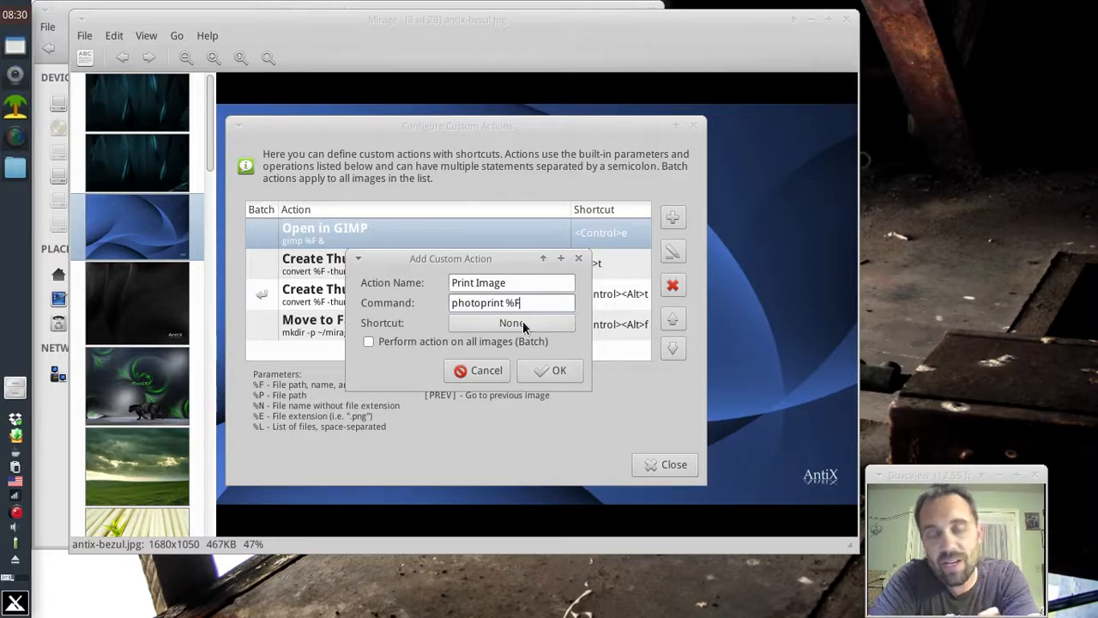
click(512, 322)
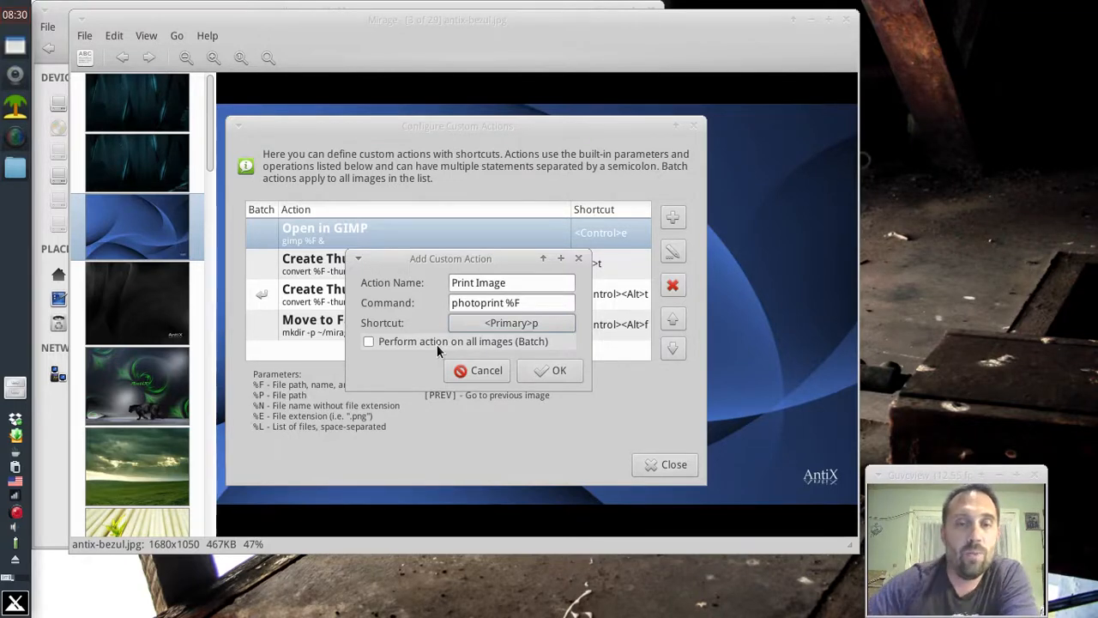
click(558, 370)
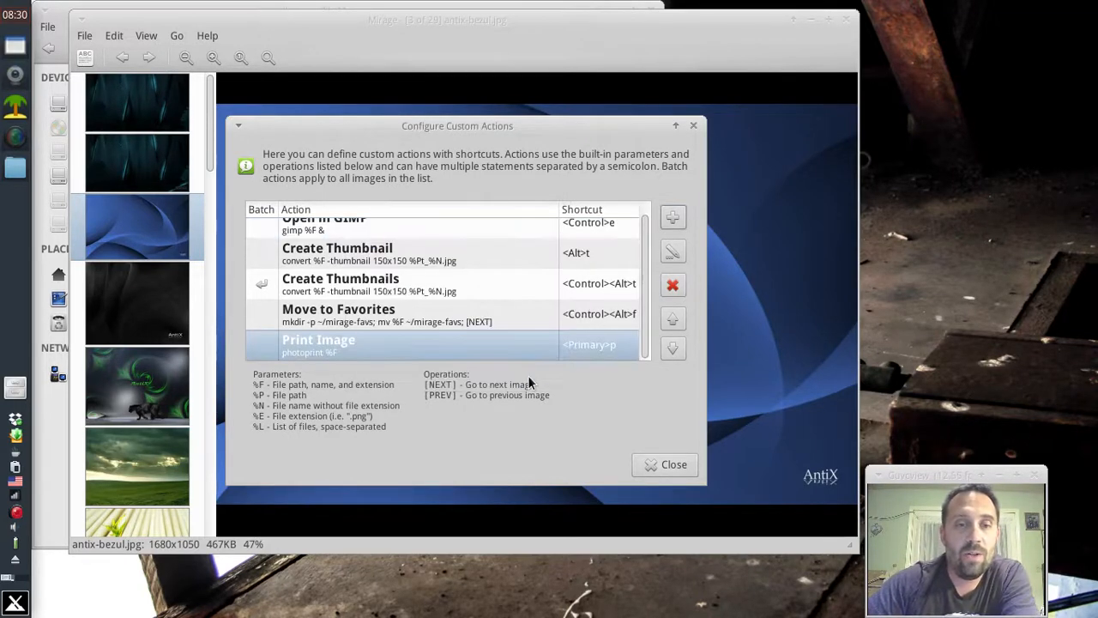
click(674, 464)
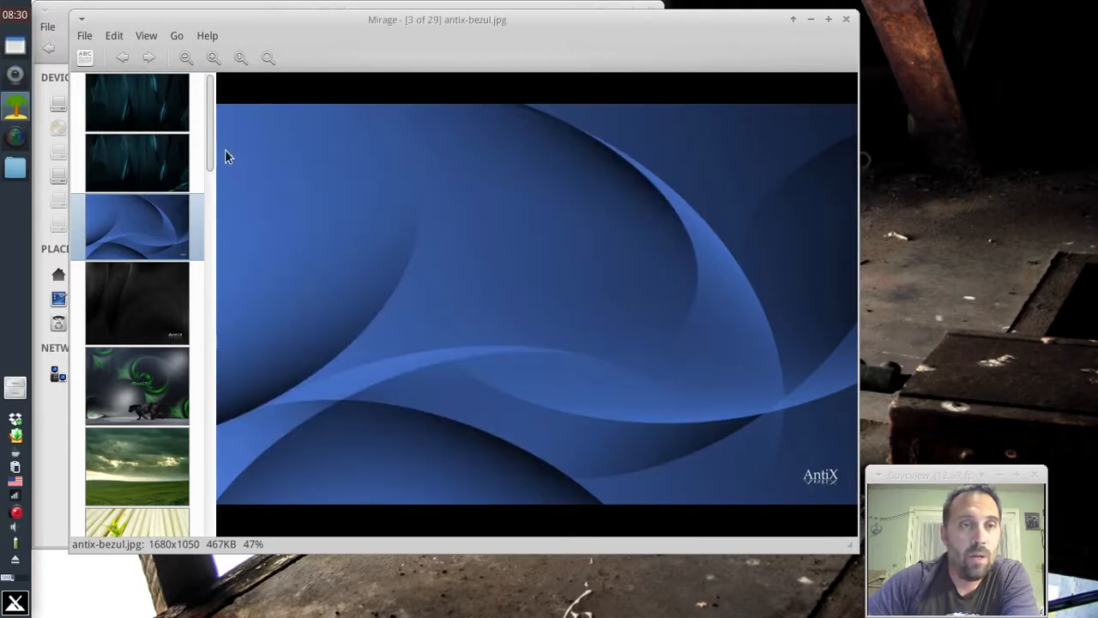
Run the Print Image custom action to send antix-bezul.jpg to PhotoPrint
click(114, 35)
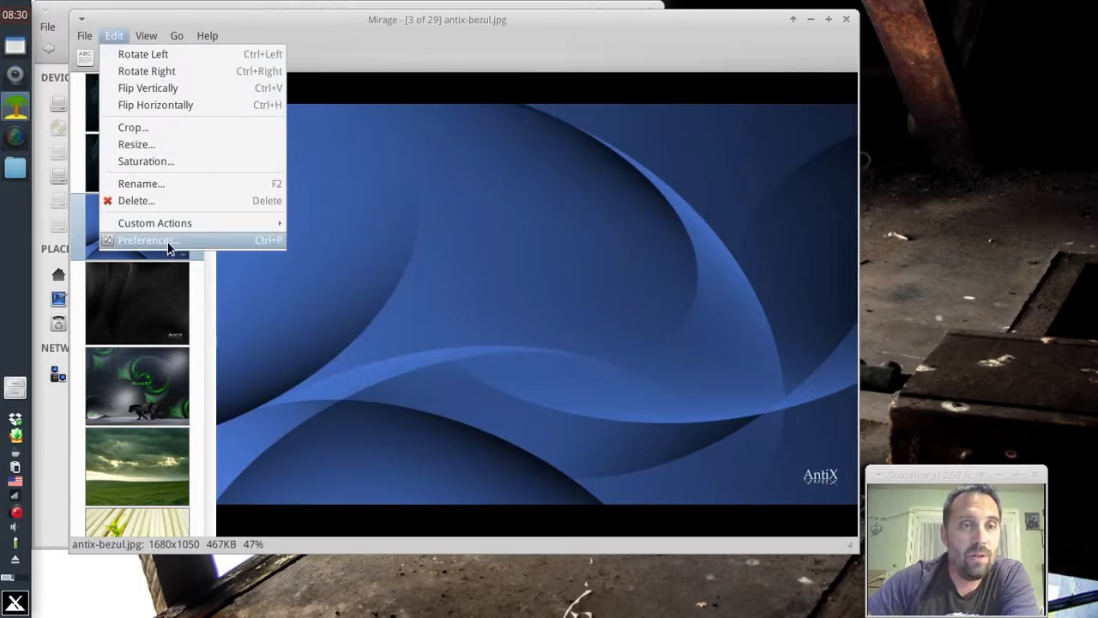
mouse_move(155, 223)
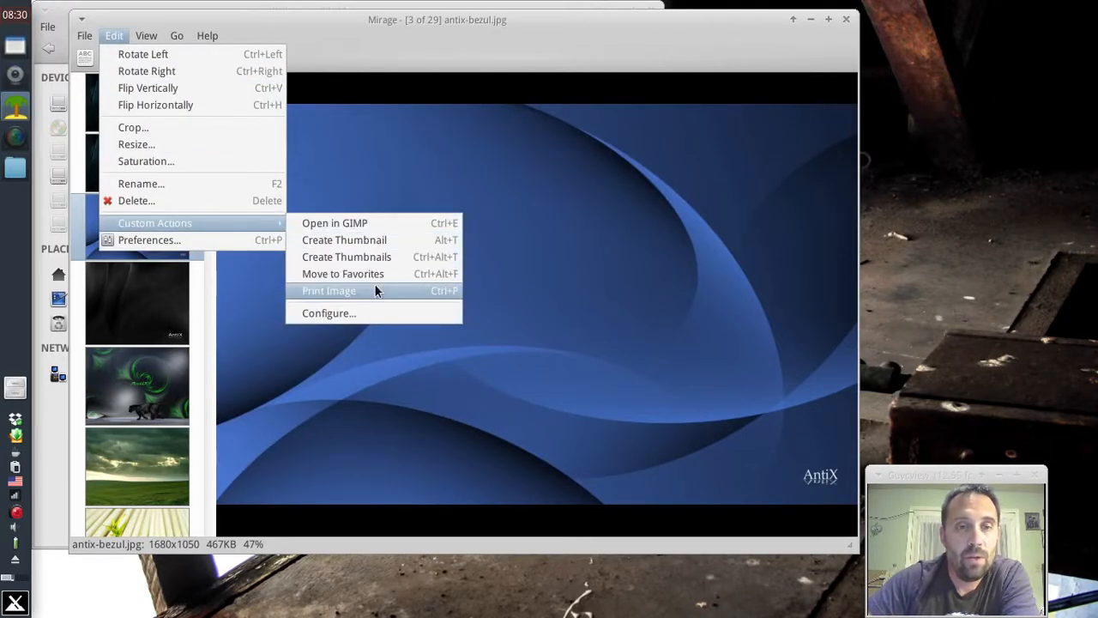
click(328, 290)
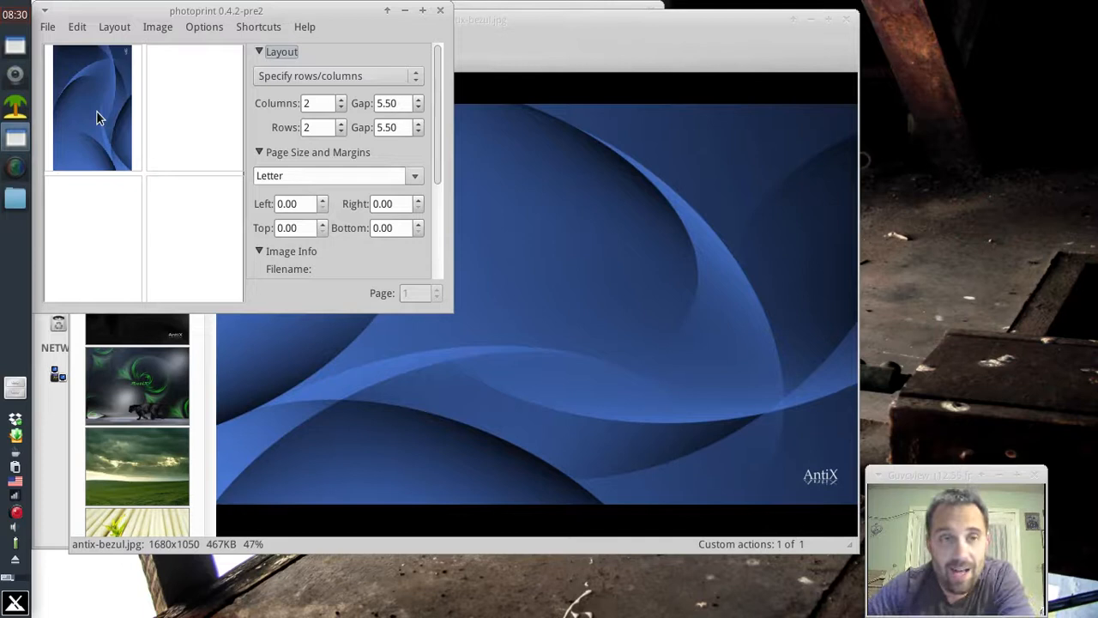
Reduce PhotoPrint's layout to a single column, then close PhotoPrint
click(340, 107)
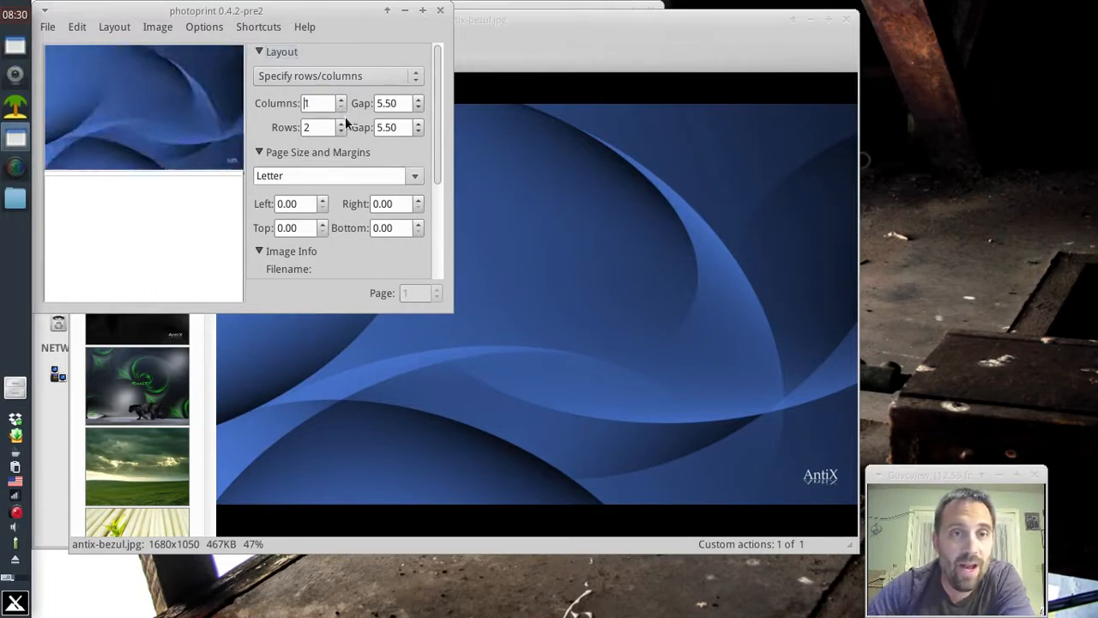
click(340, 130)
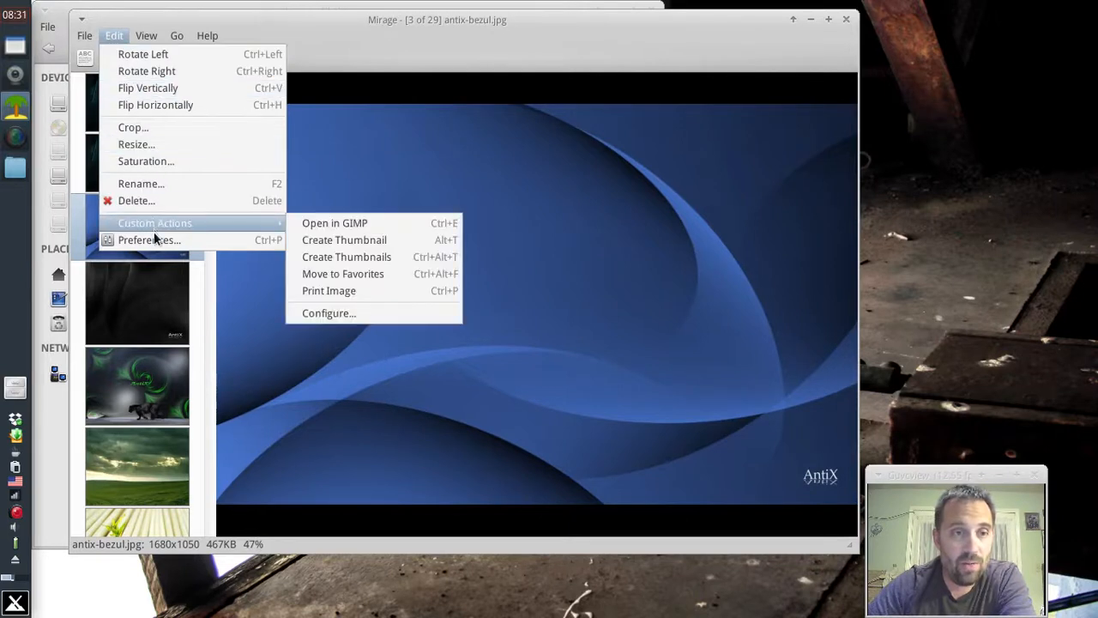
mouse_move(149, 240)
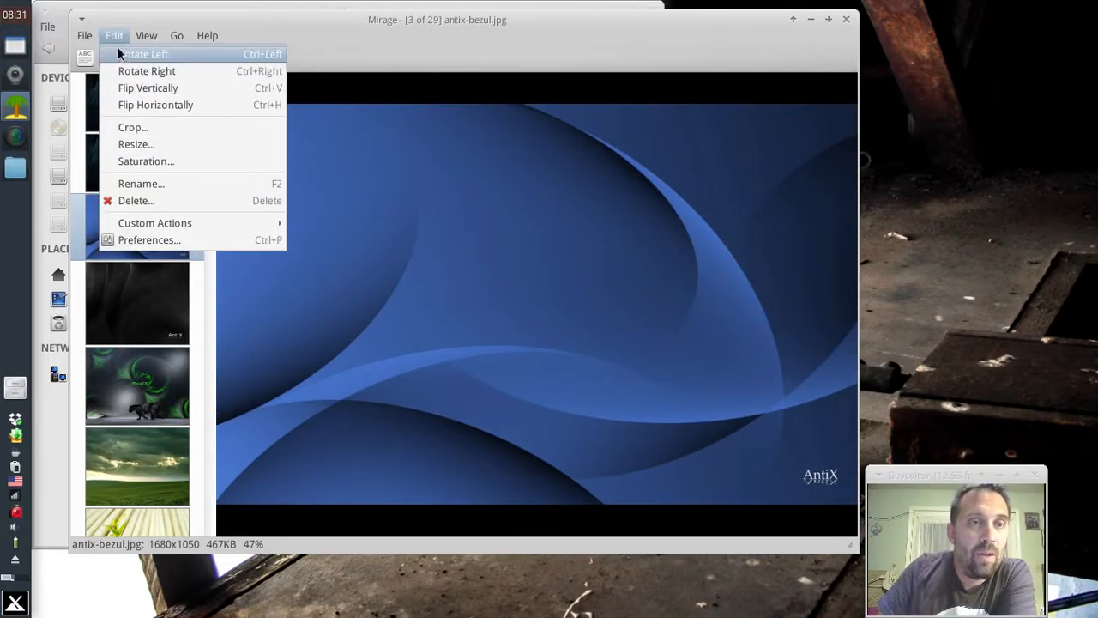
mouse_move(154, 223)
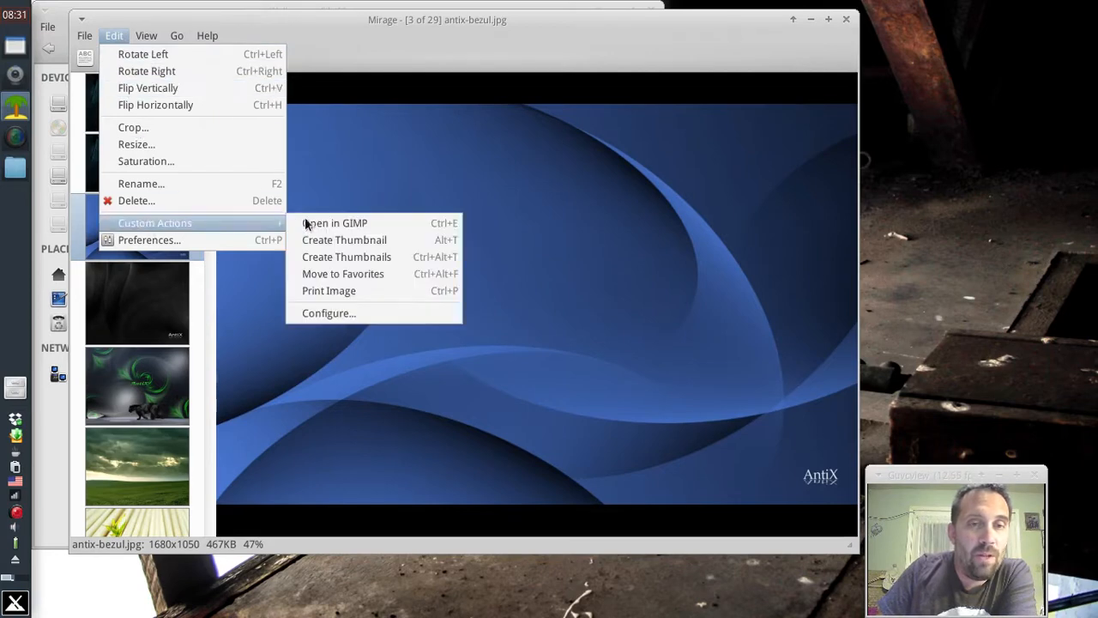
Open Mirage's Configure Custom Actions dialog from the Edit > Custom Actions menu
click(329, 312)
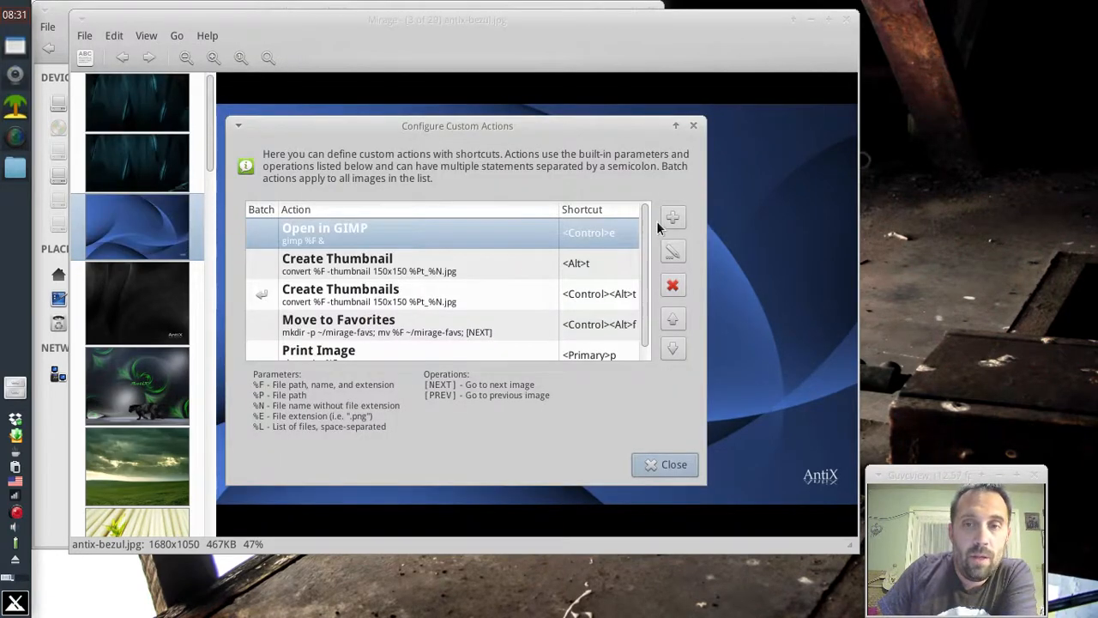
Add a 'Print All Images in Folder' action running 'photoprint %L' with shortcut Shift+Ctrl+P
click(673, 217)
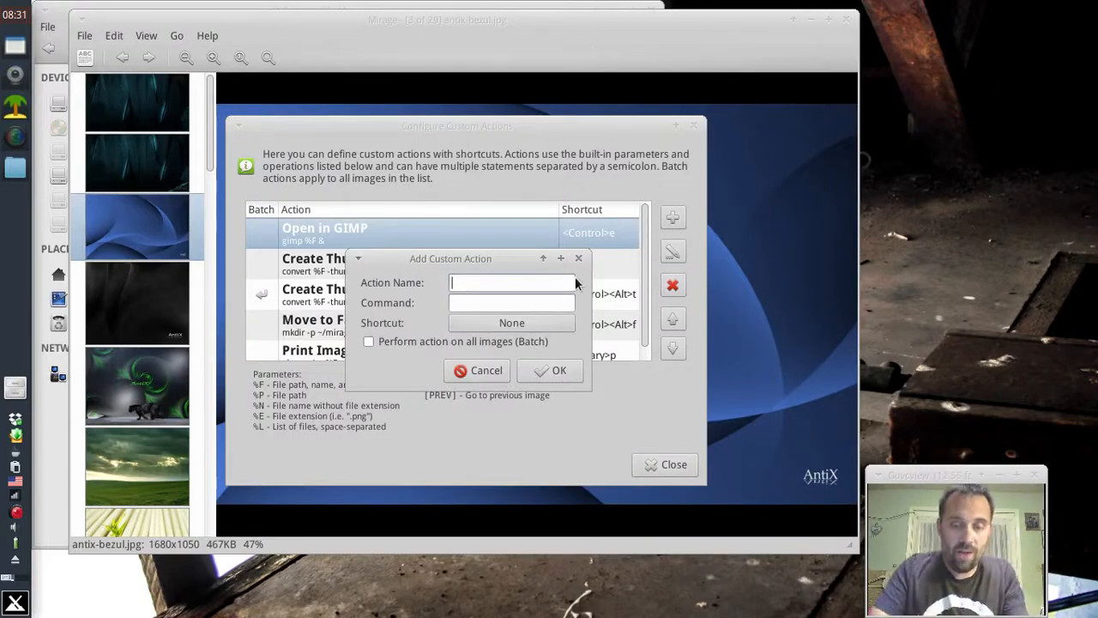
text(Print All Images in)
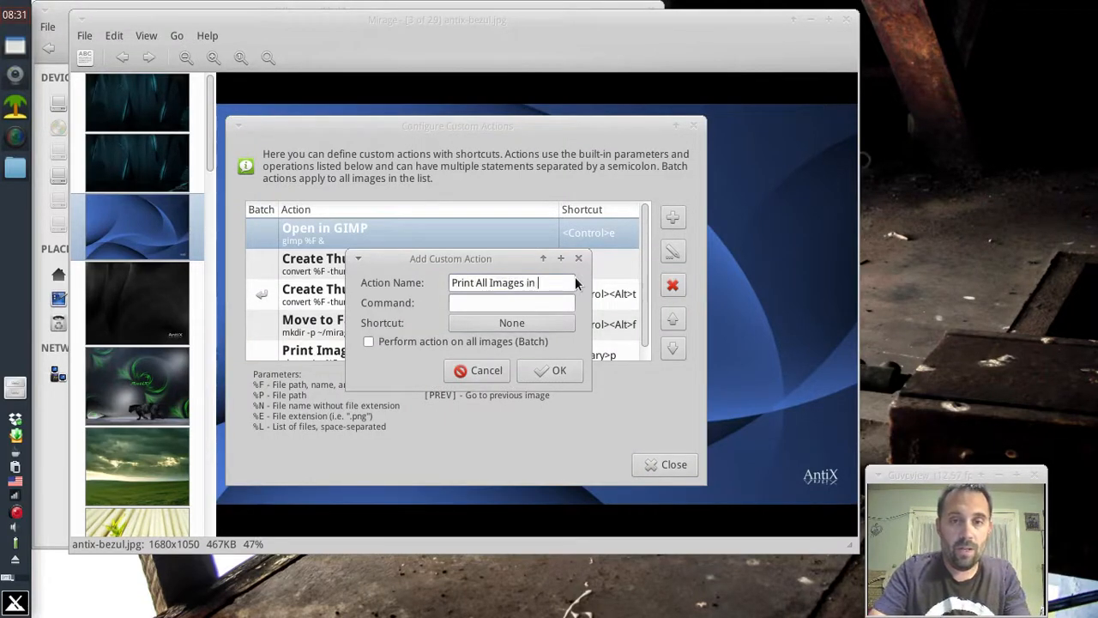
text(Folder)
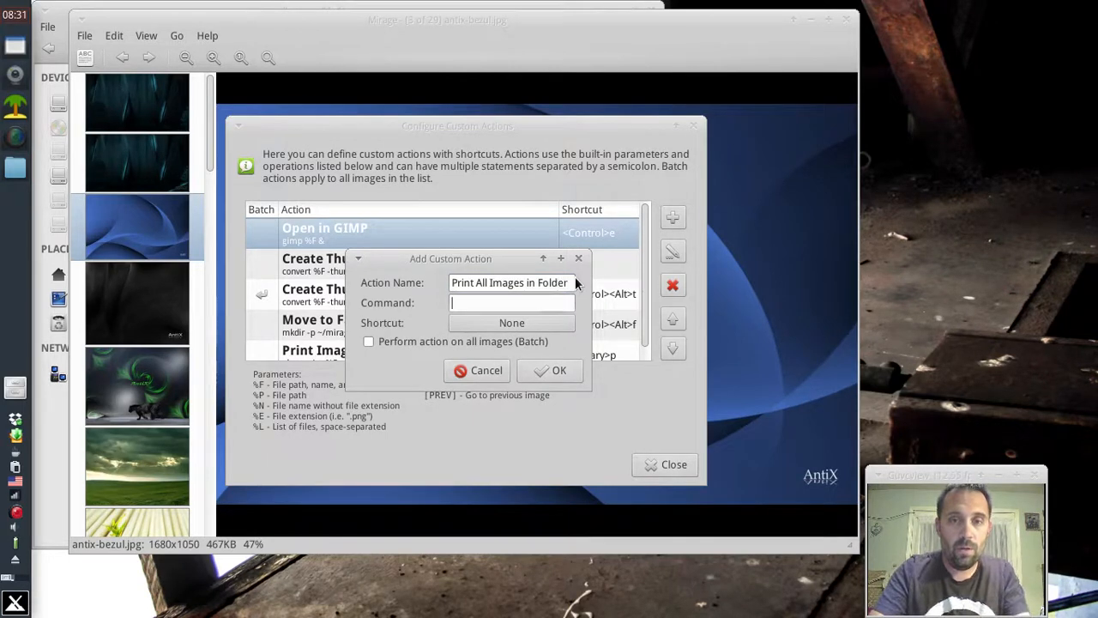
text(photopri)
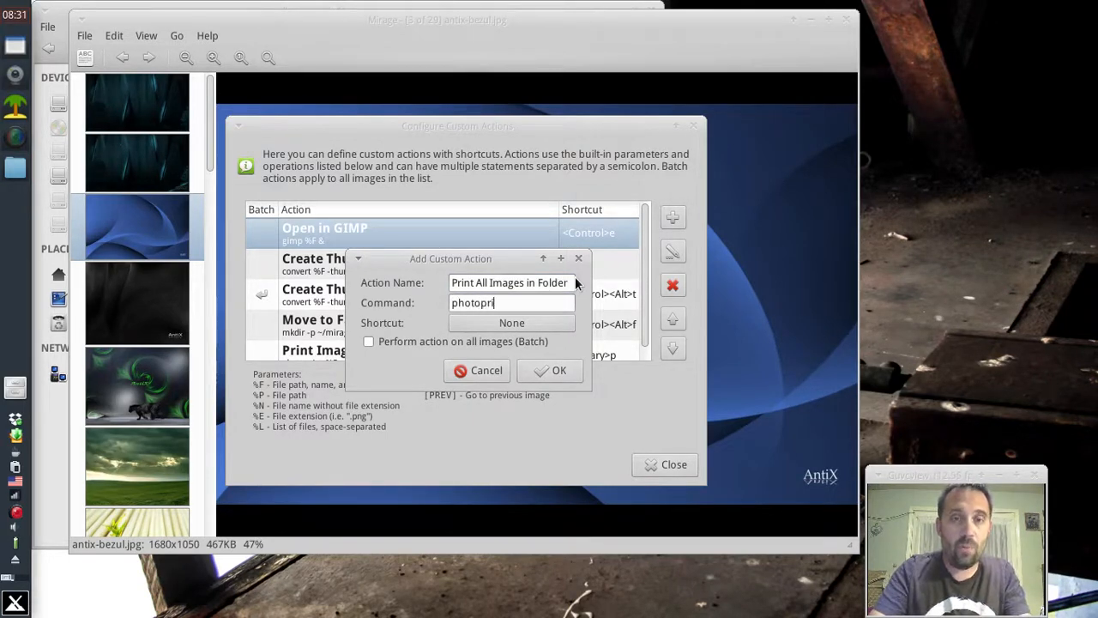
text(nt)
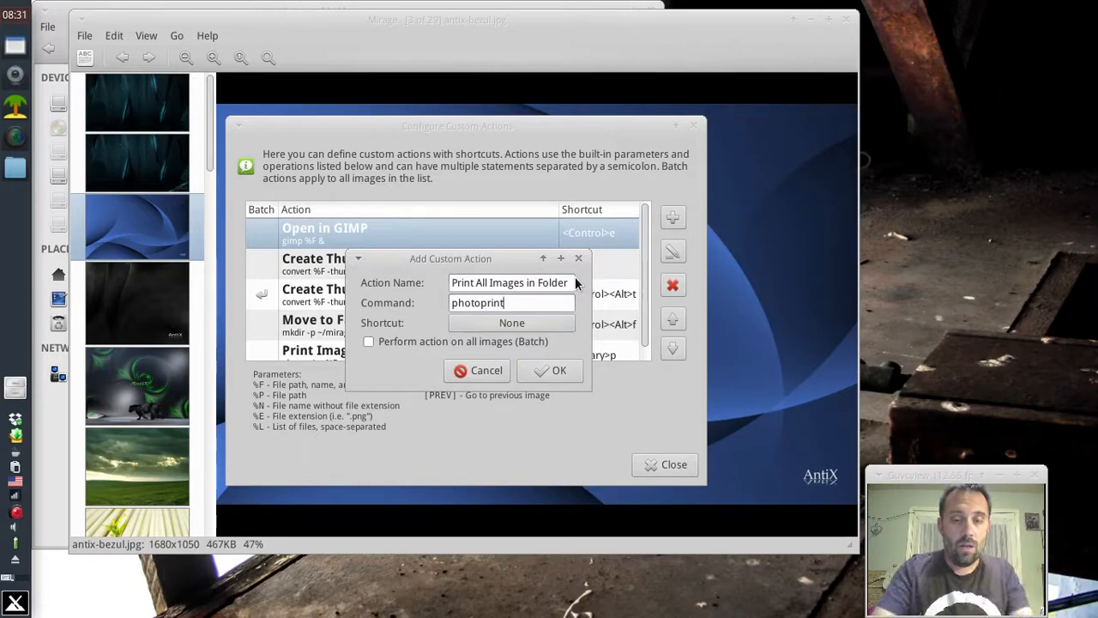
text(%)
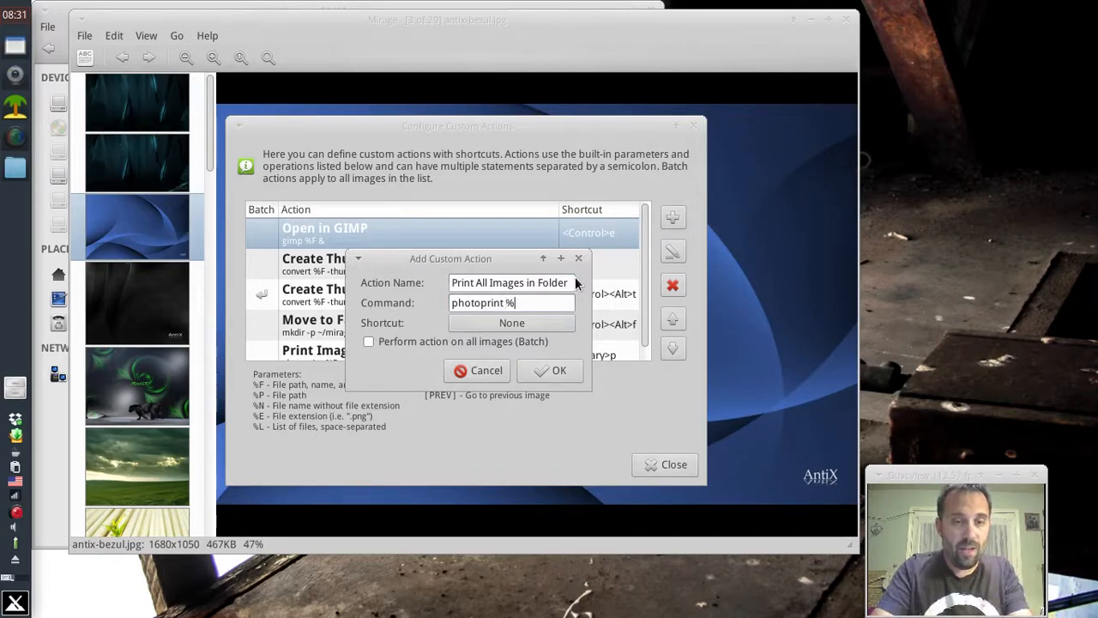
text(L)
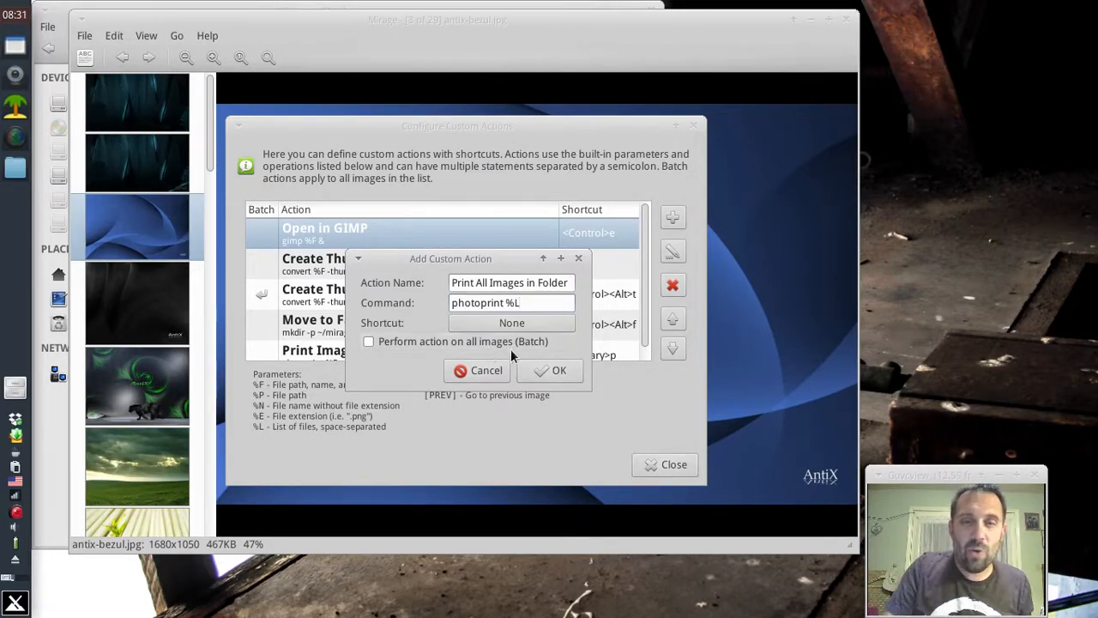
click(558, 370)
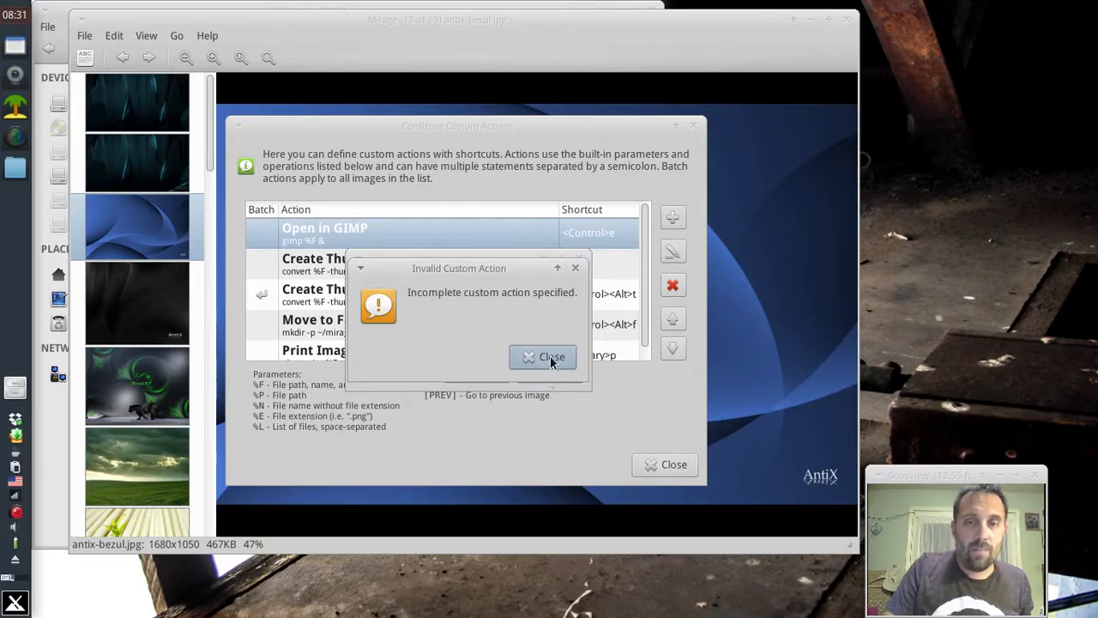
click(543, 357)
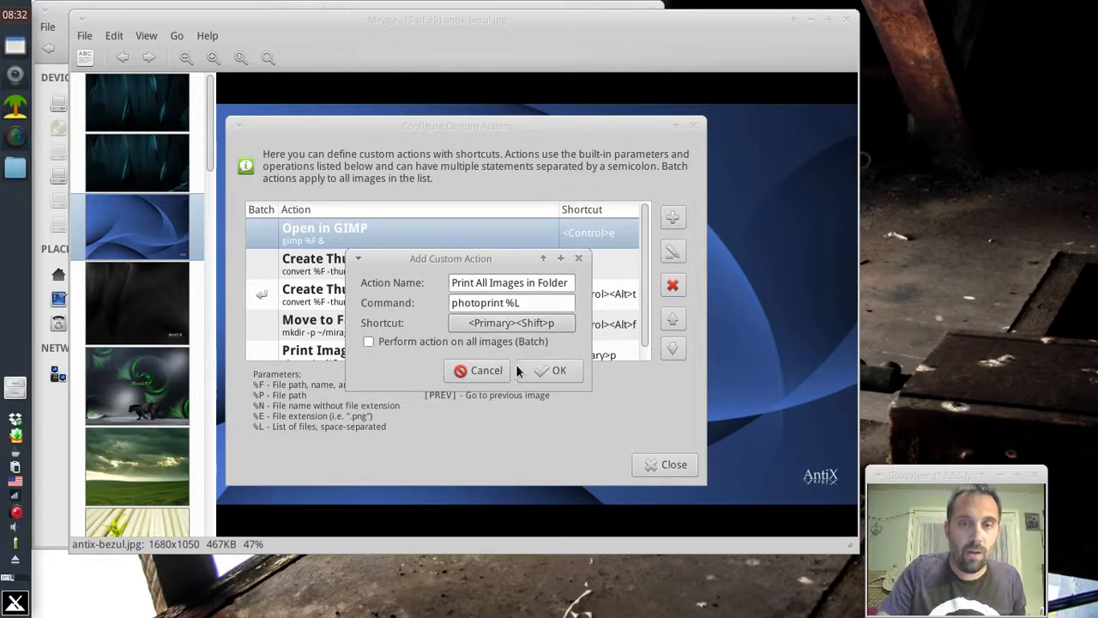
click(551, 370)
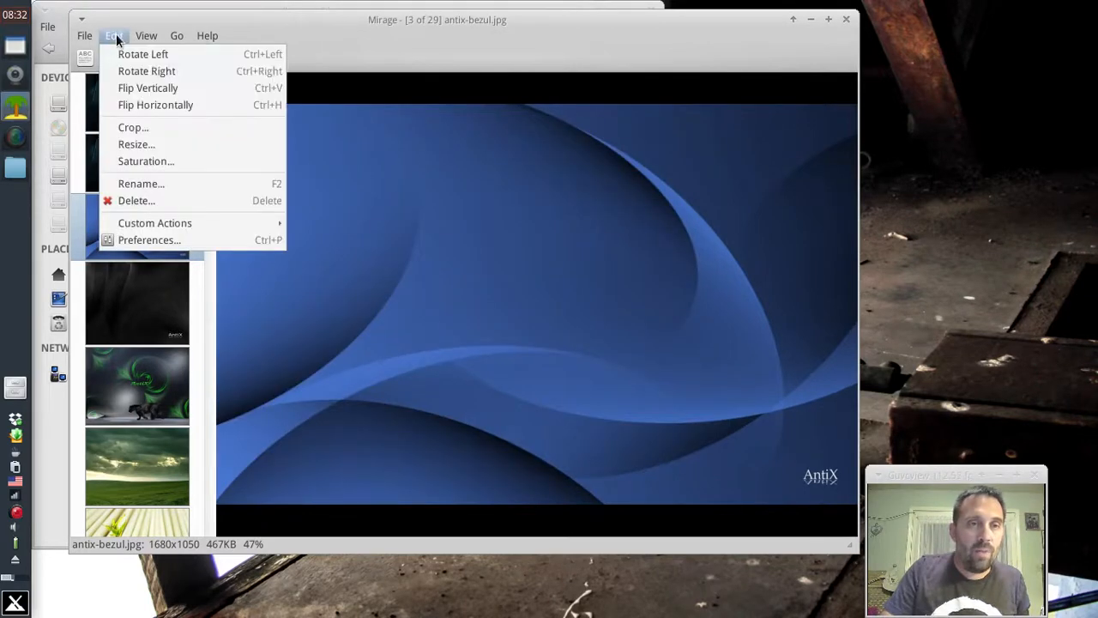
mouse_move(155, 224)
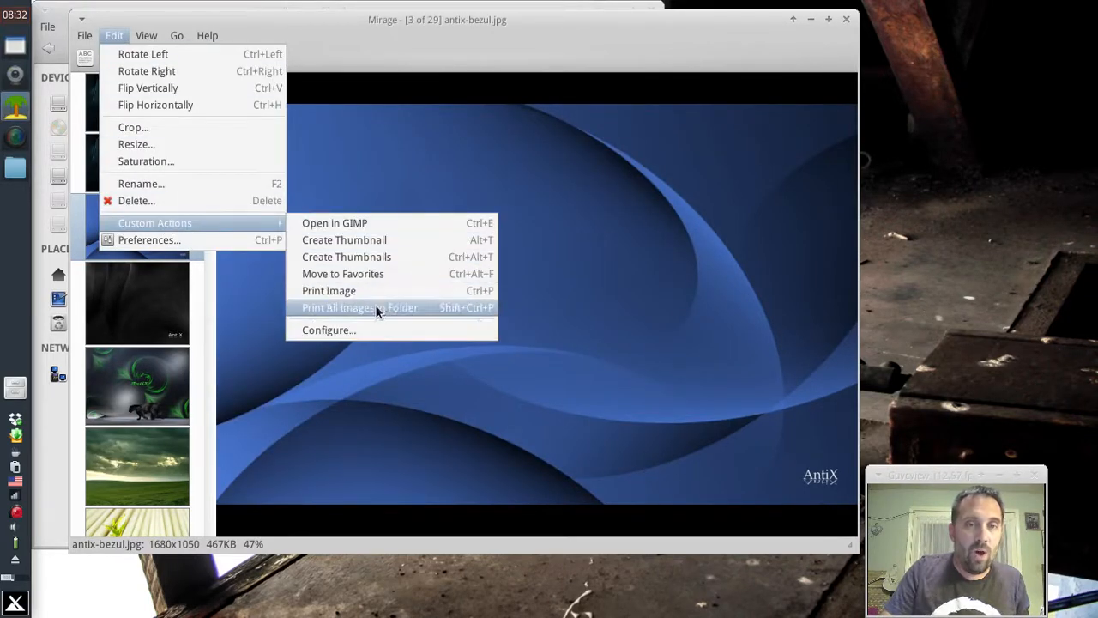
Run the Print All Images in Folder action to open the folder's images in PhotoPrint
click(360, 307)
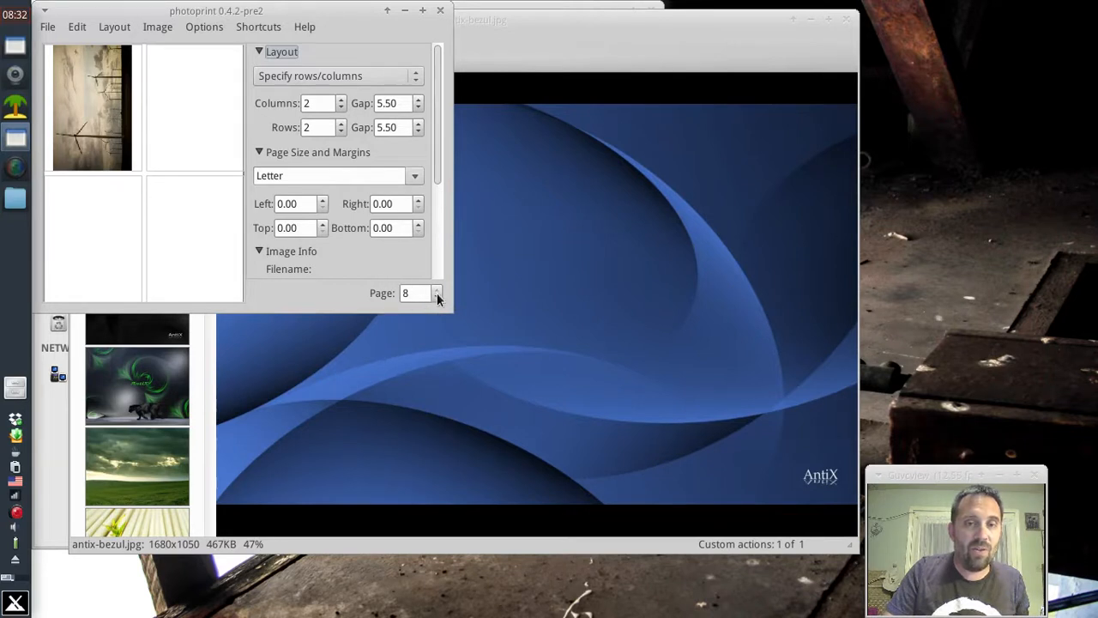
Page back through the PhotoPrint layout to page 2 and maximize the window
click(437, 296)
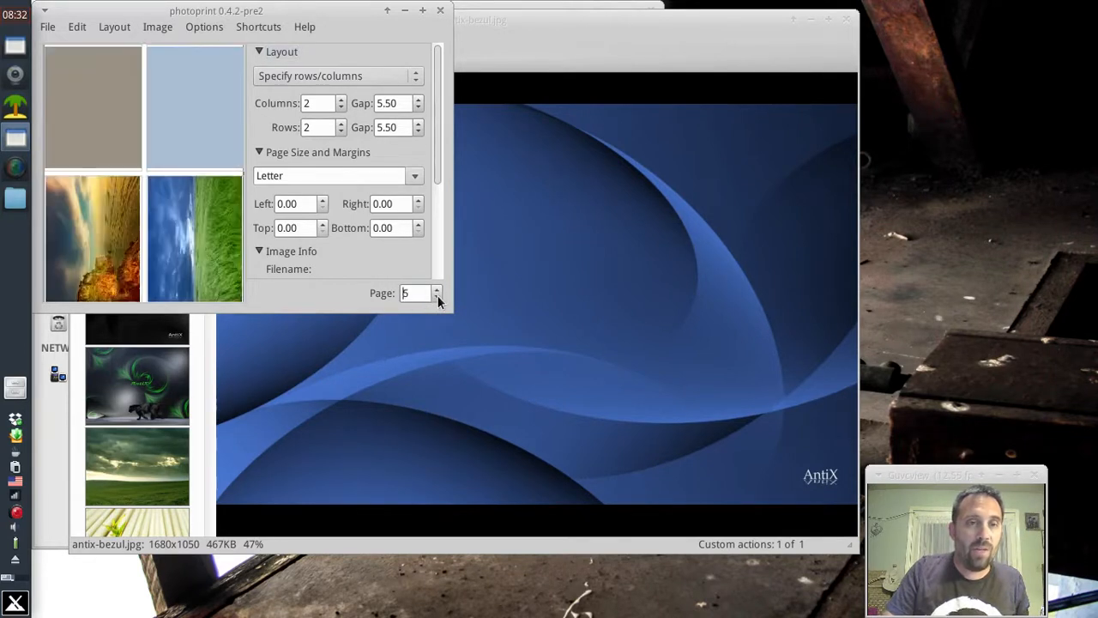
click(436, 297)
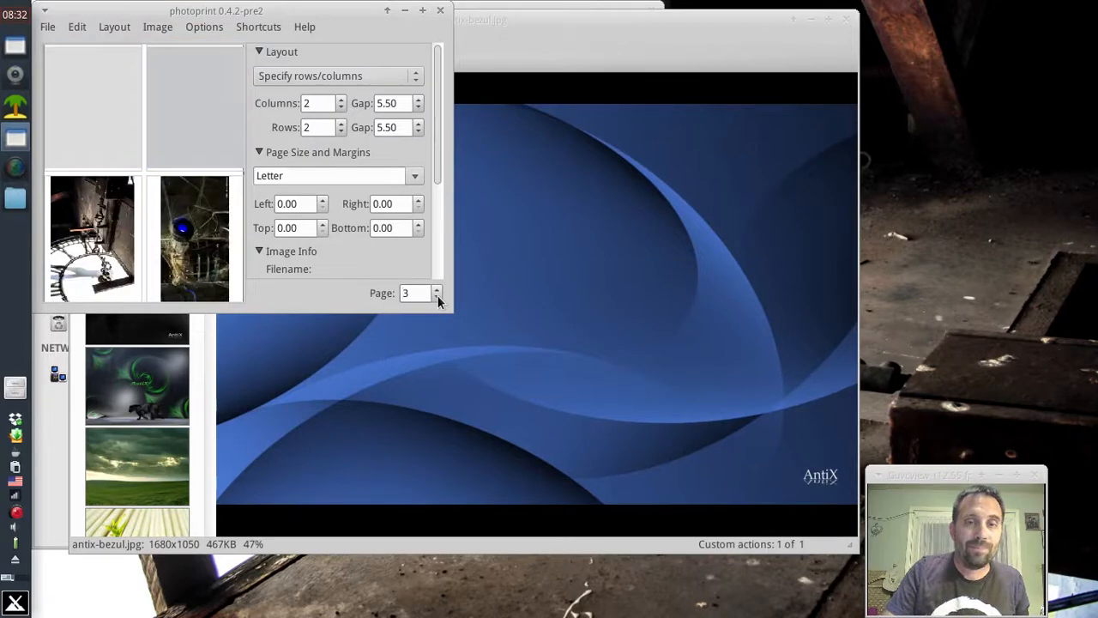
click(438, 297)
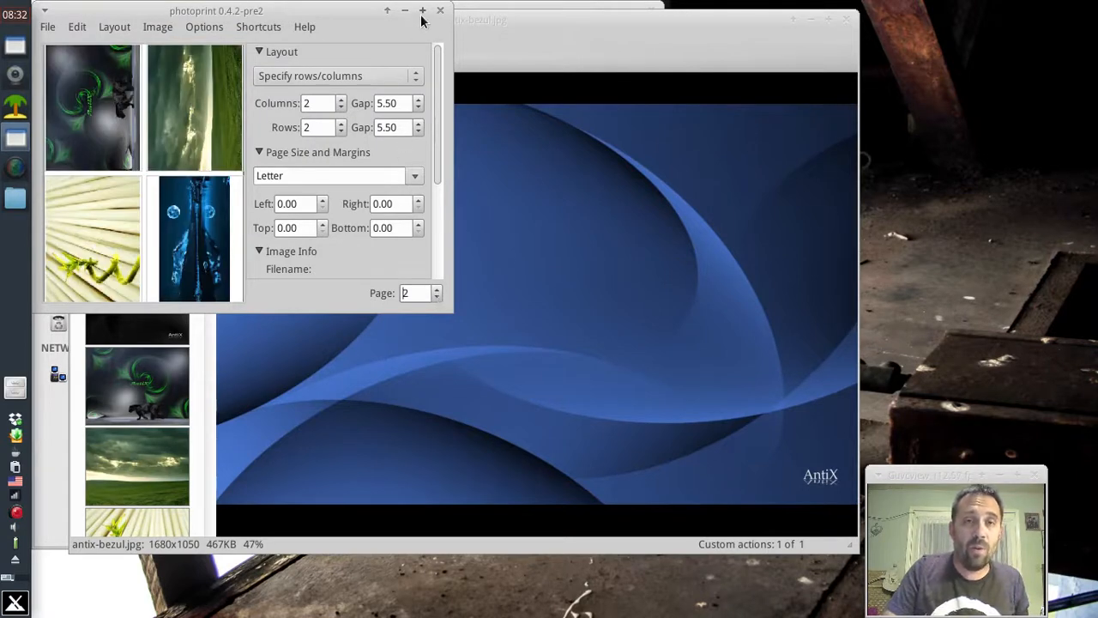
click(422, 10)
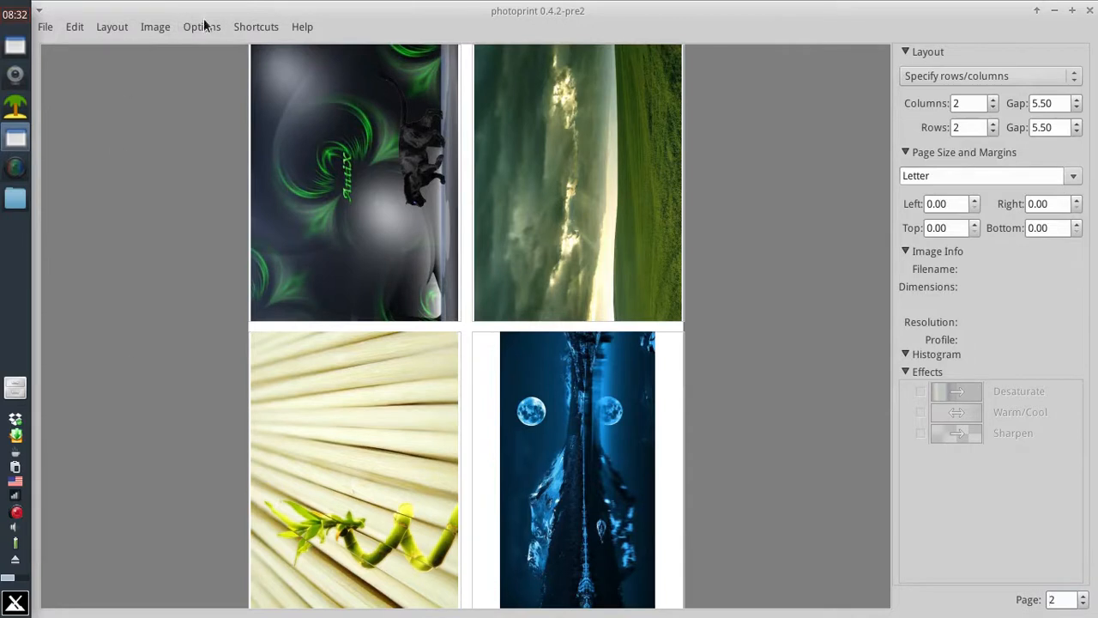
Close PhotoPrint, the Mirage image viewer and the Wallpaper folder window
click(74, 26)
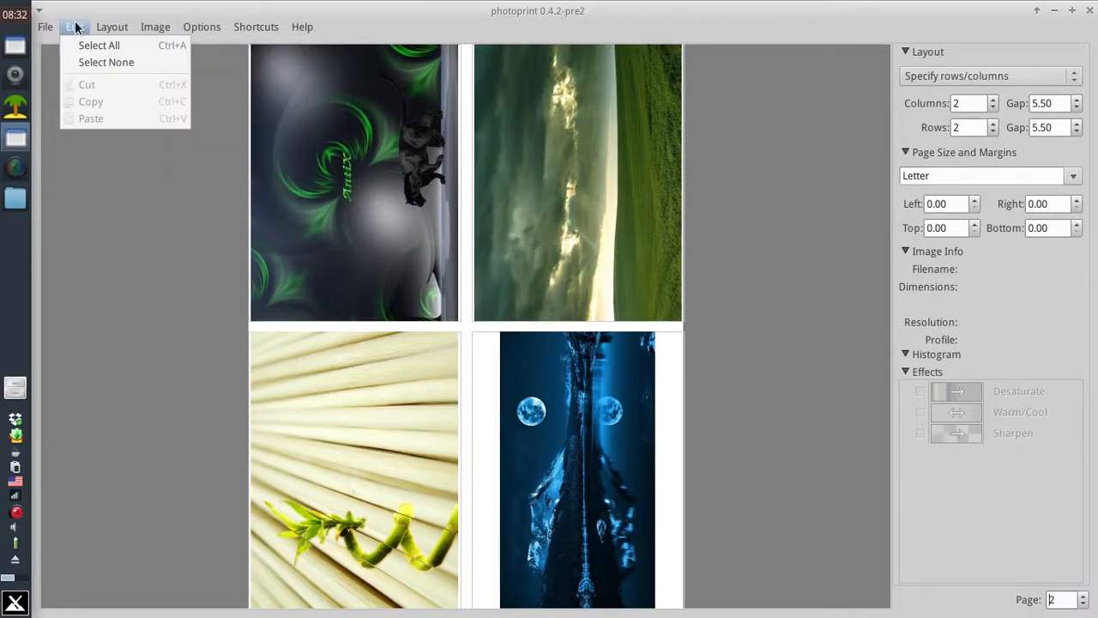
click(302, 26)
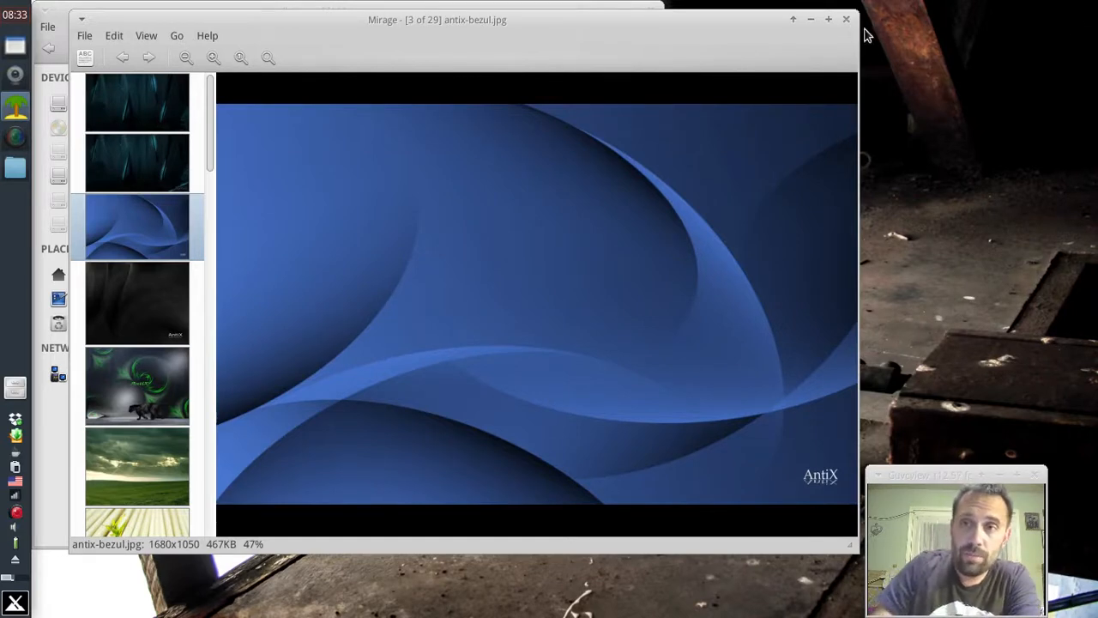
click(846, 18)
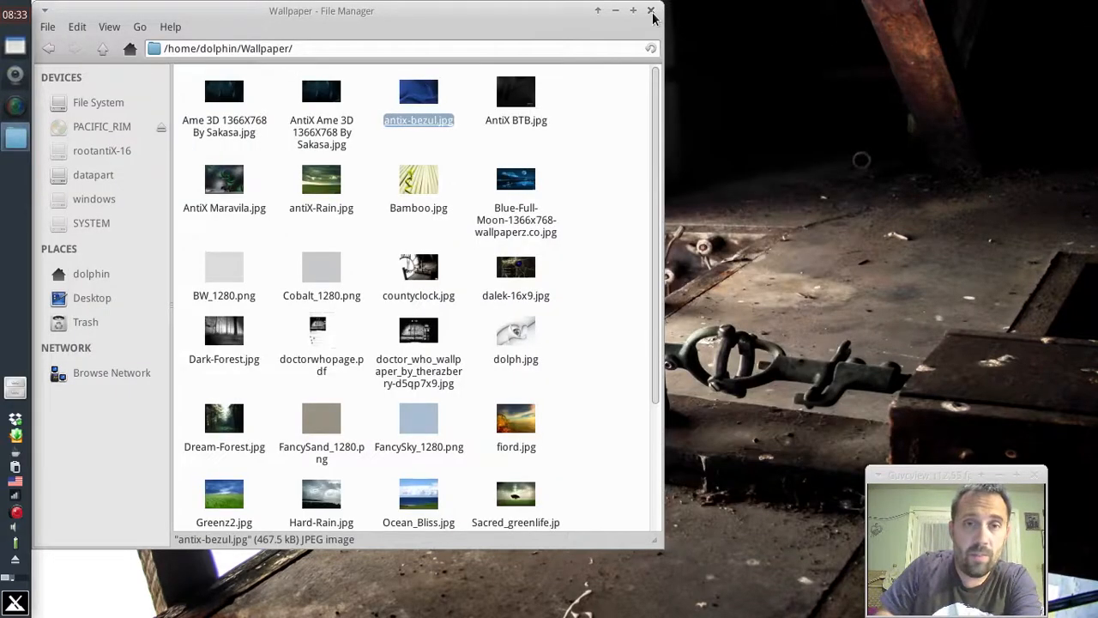
click(651, 10)
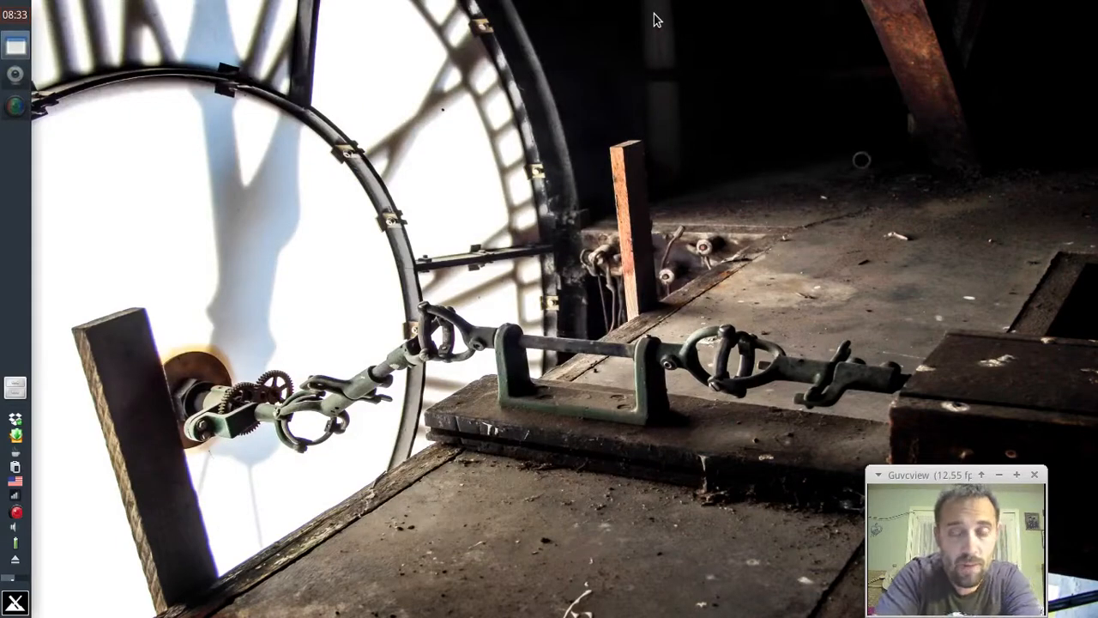